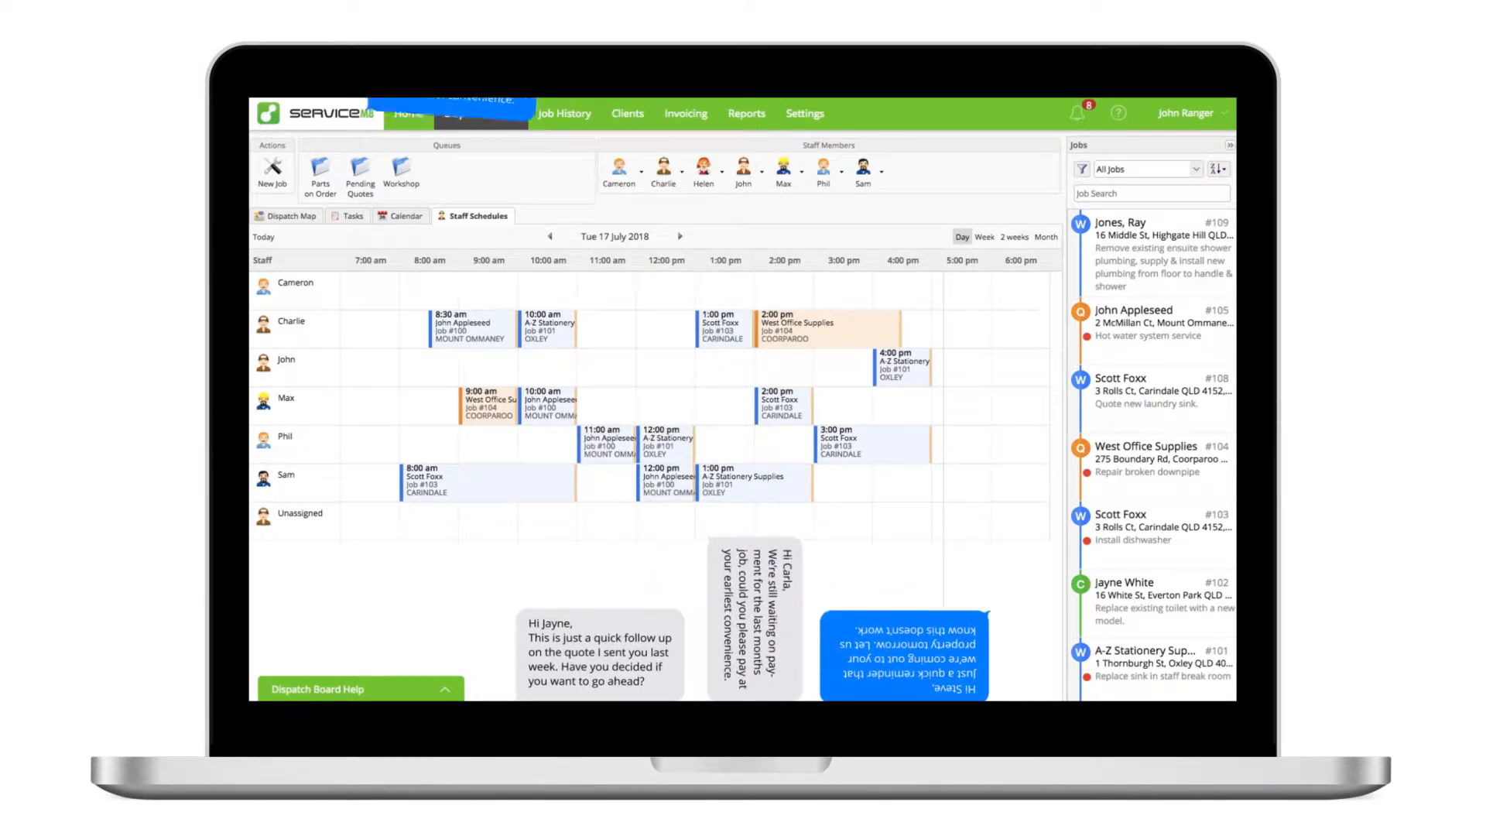
{"action": "left_click", "coordinate": [480, 113]}
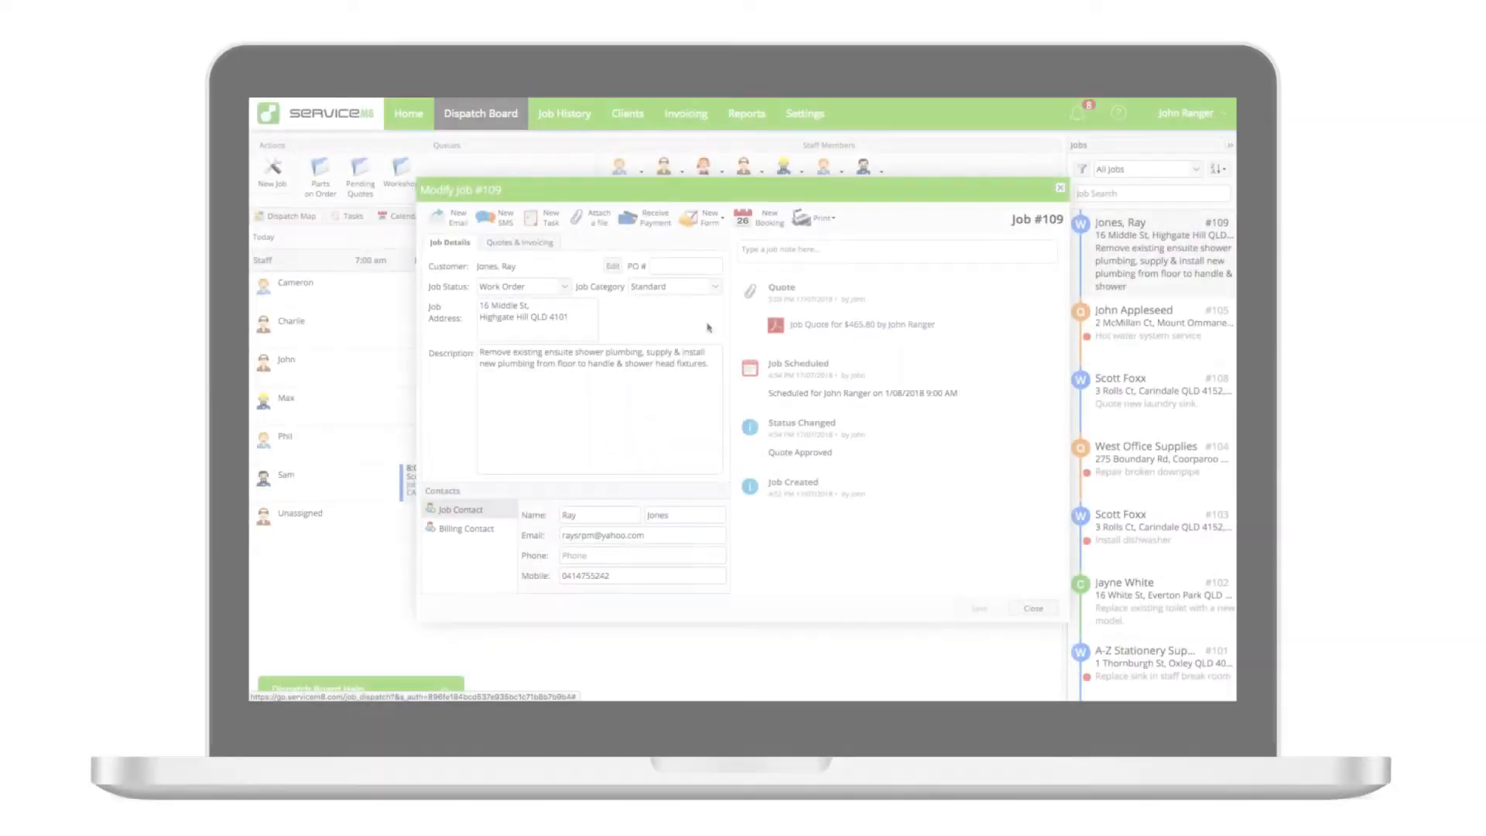
Step: Start an email for job #109, browse its email templates, then close the windows
{"action": "left_click", "coordinate": [456, 216]}
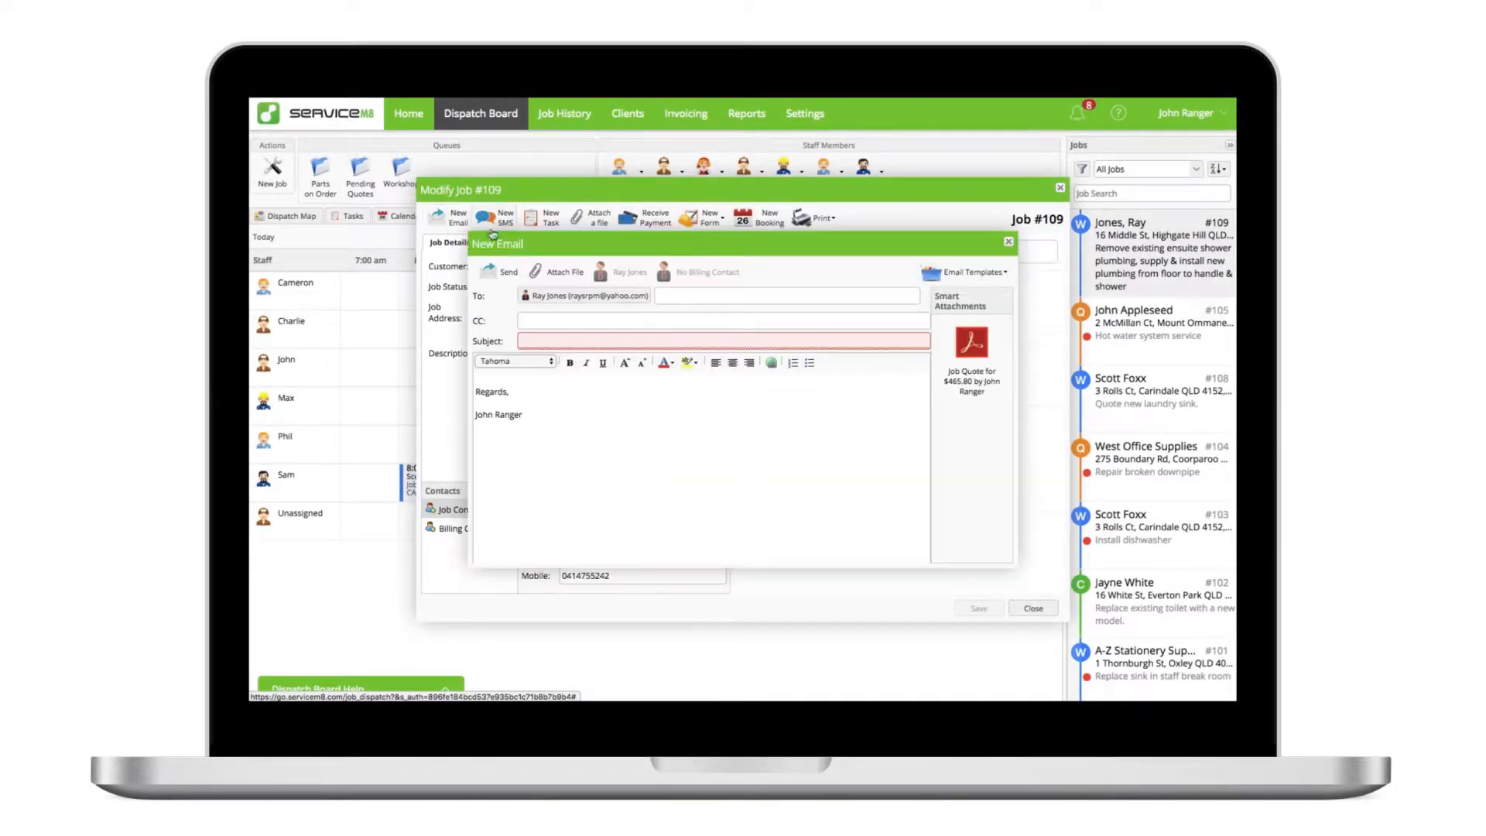
{"action": "left_click", "coordinate": [965, 272]}
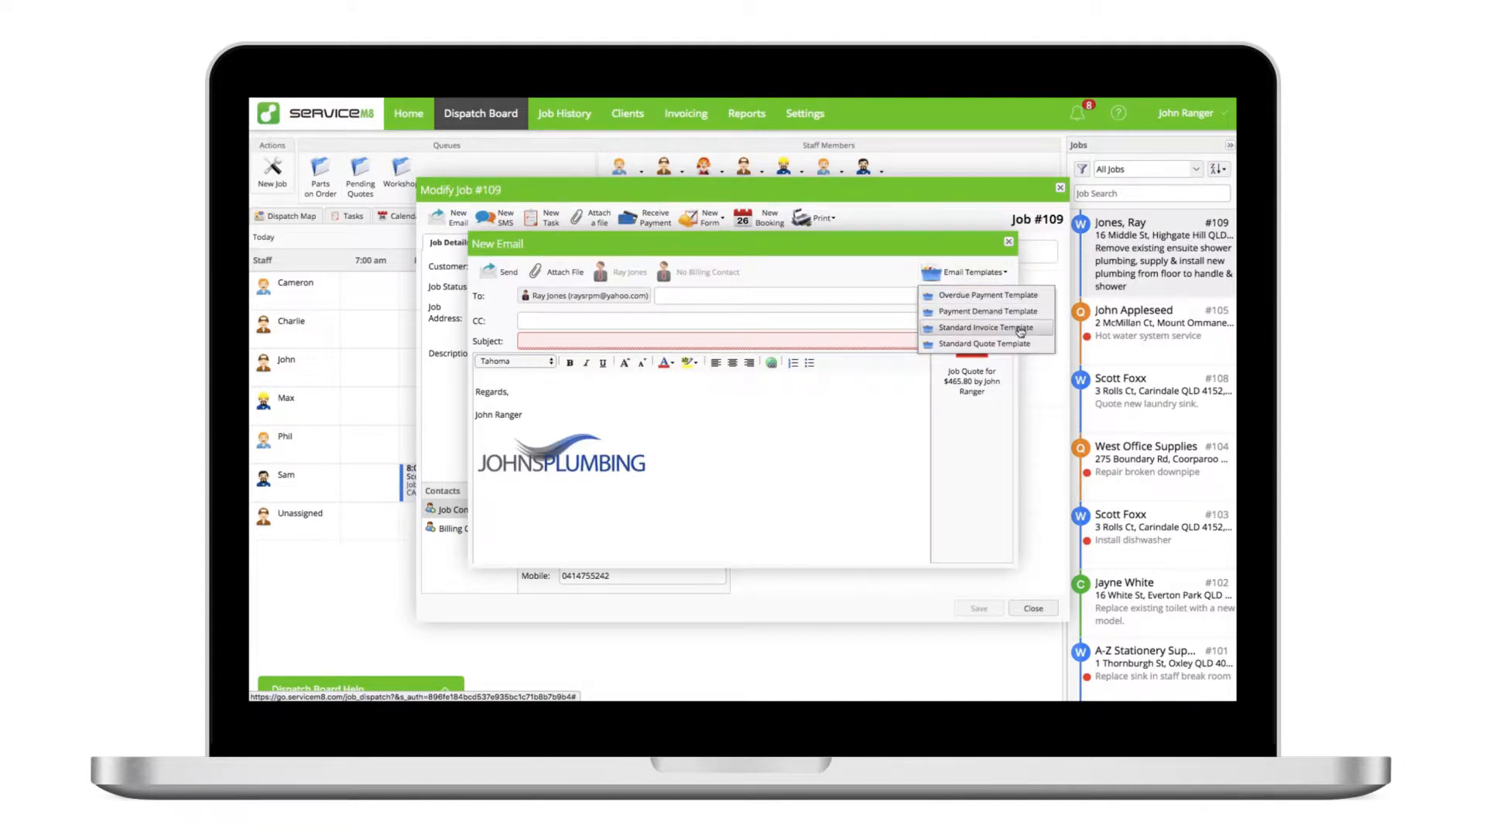
{"action": "left_click", "coordinate": [983, 343]}
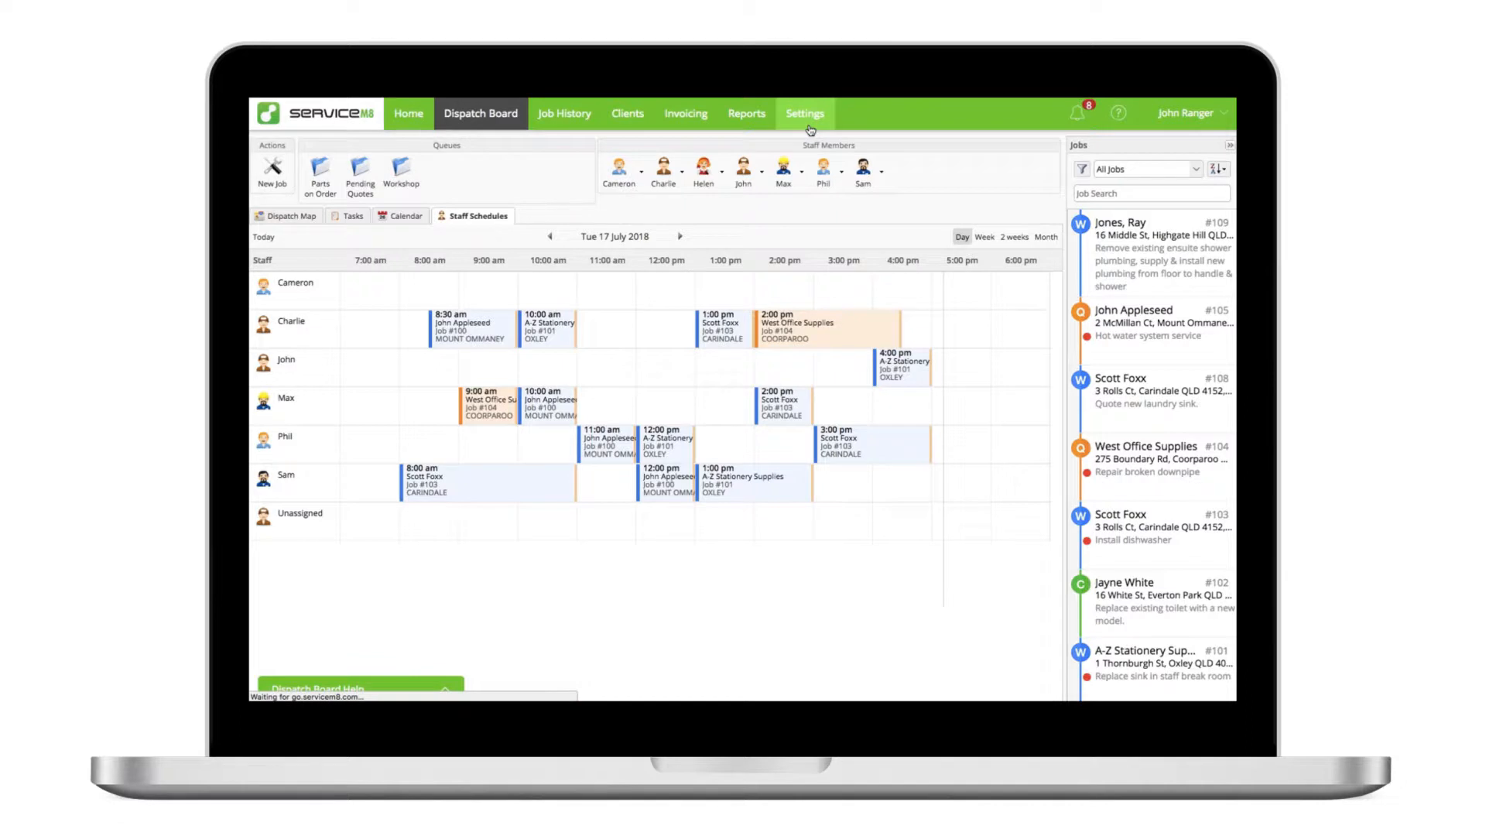
Step: Add email template 'Confirmation & preparation advice' with a 'Booking confirmed' subject and message
{"action": "left_click", "coordinate": [803, 113]}
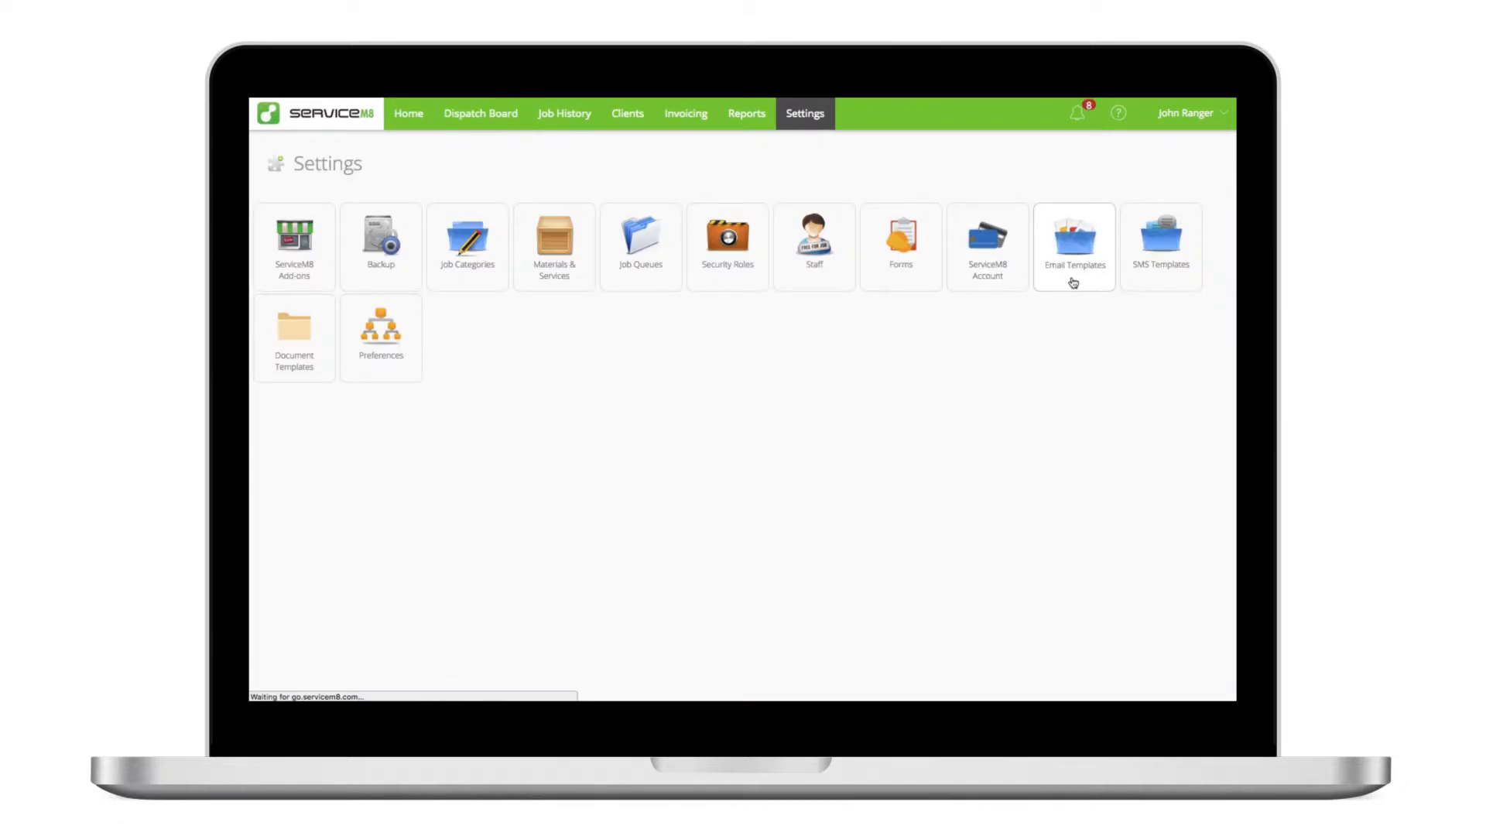
{"action": "left_click", "coordinate": [1073, 244]}
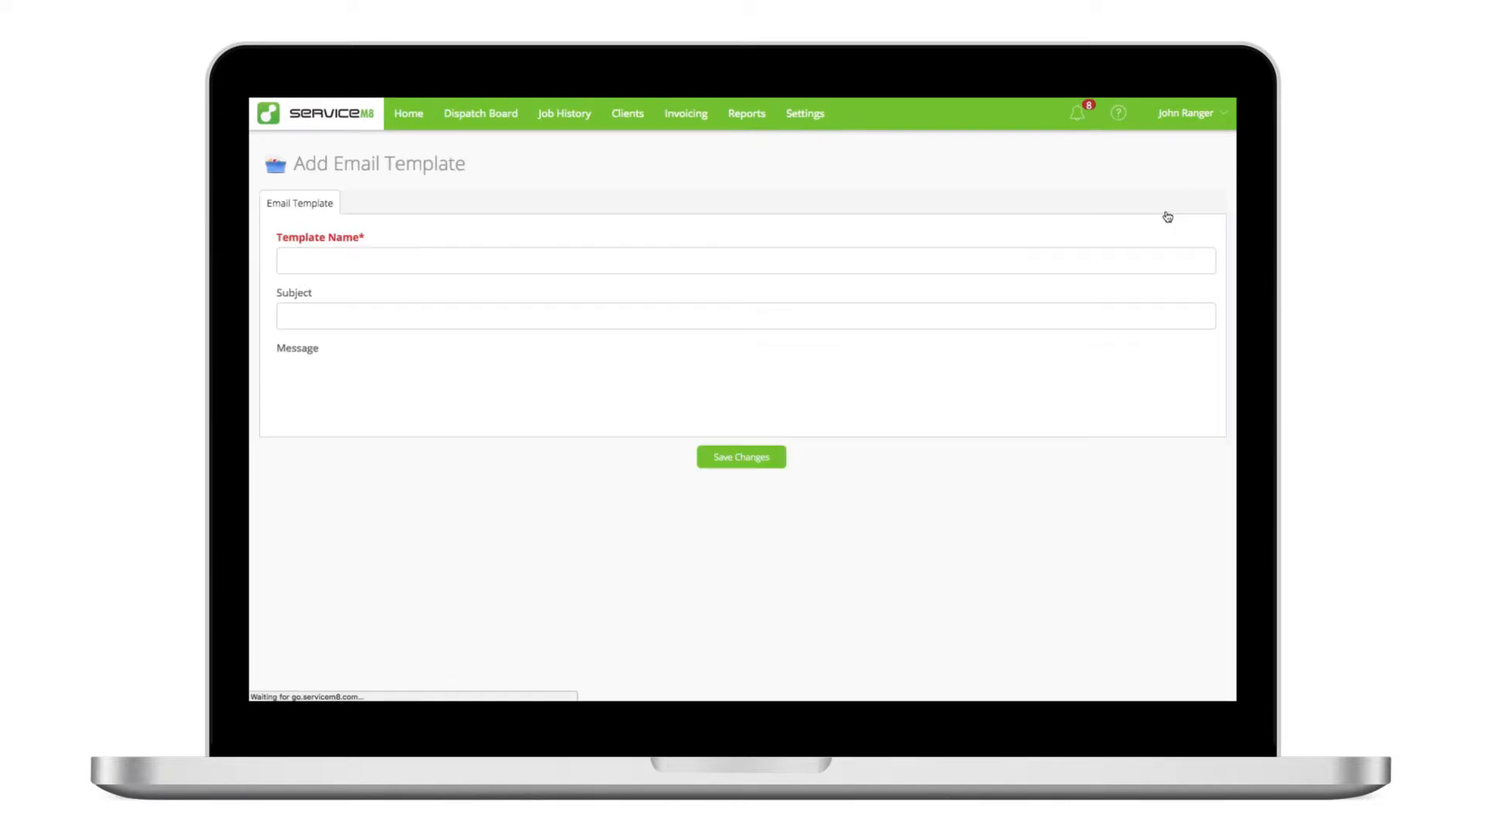
{"action": "type", "text": "Confirmation & preparation advice"}
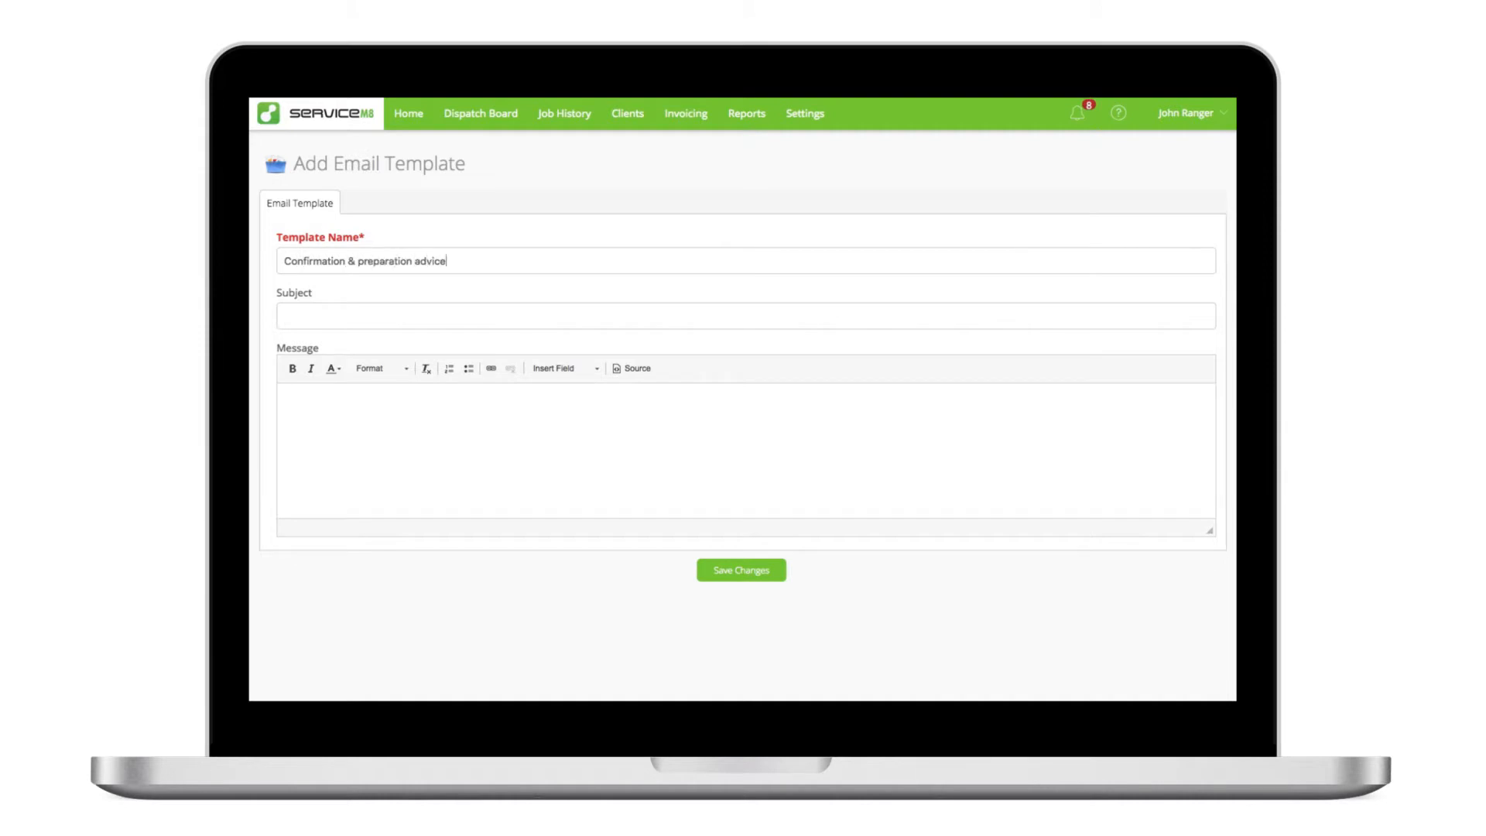
{"action": "type", "text": "Booking confirmed — {job.next_booking_date"}
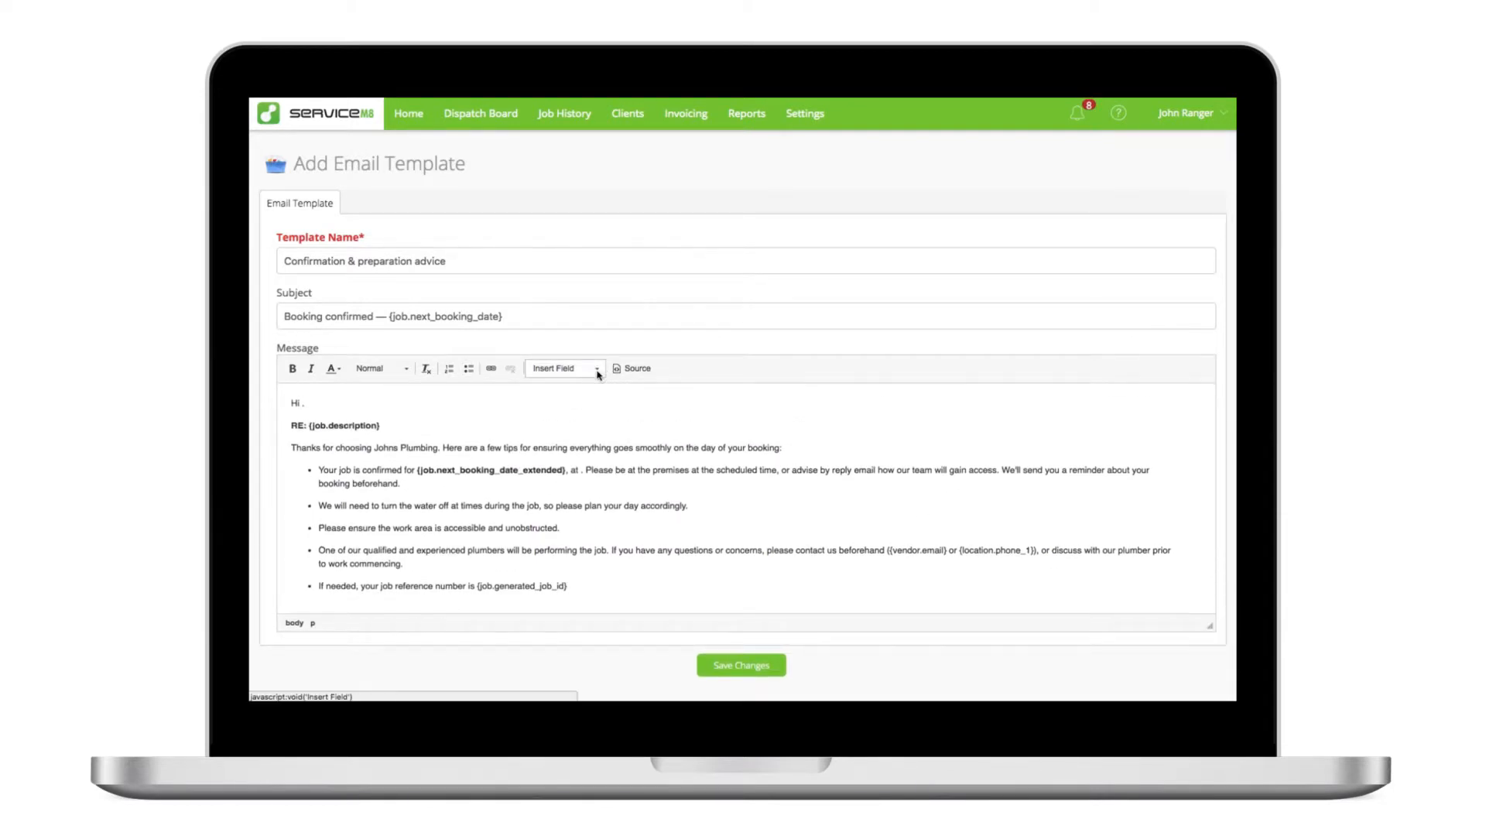
Step: Insert Job Contact First Name and Job Address merge fields, then save the template
{"action": "left_click", "coordinate": [561, 368]}
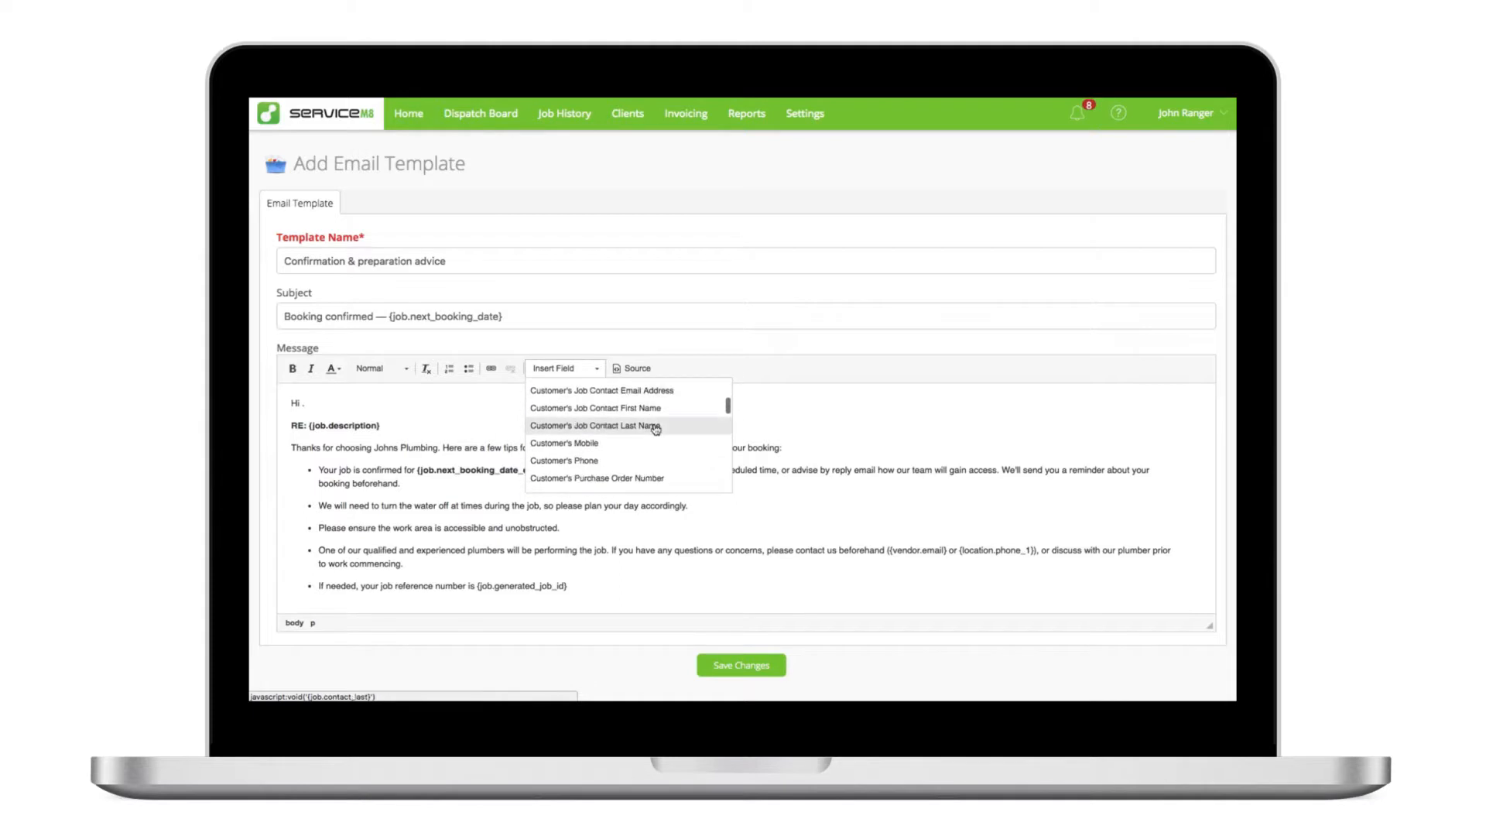
{"action": "left_click", "coordinate": [594, 408]}
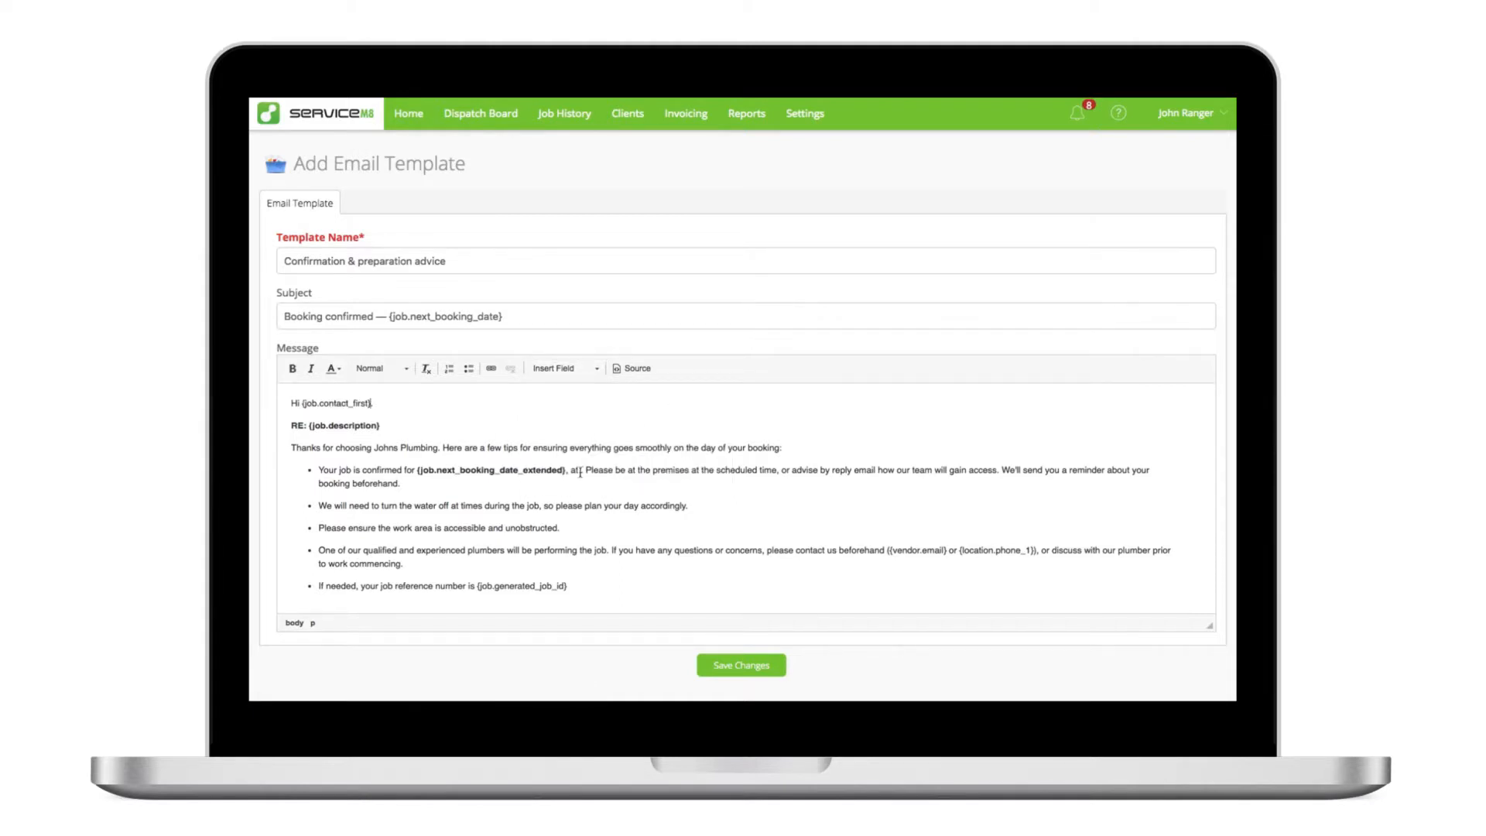
{"action": "left_click", "coordinate": [559, 368]}
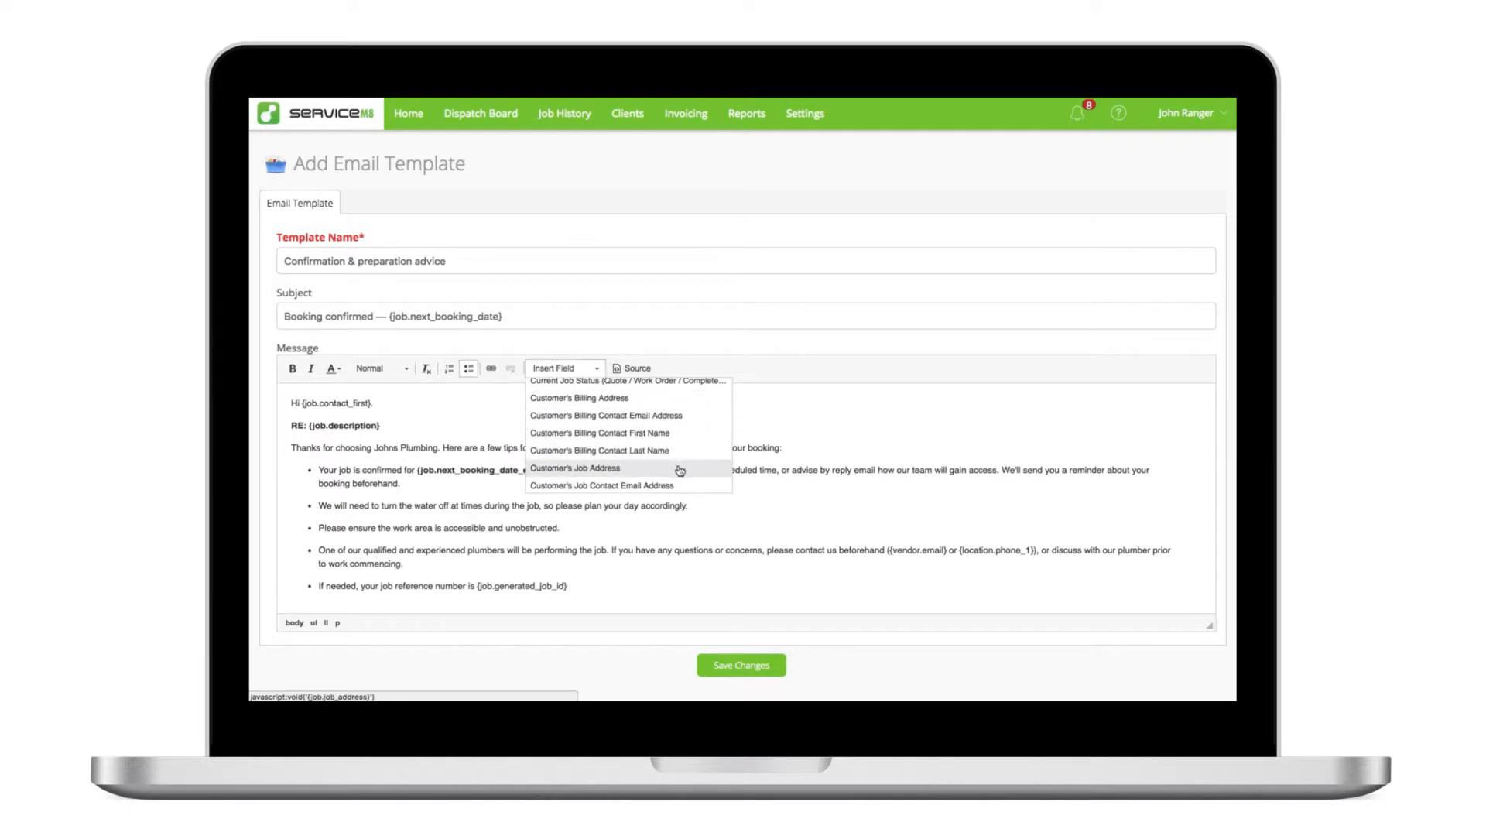
{"action": "left_click", "coordinate": [574, 468]}
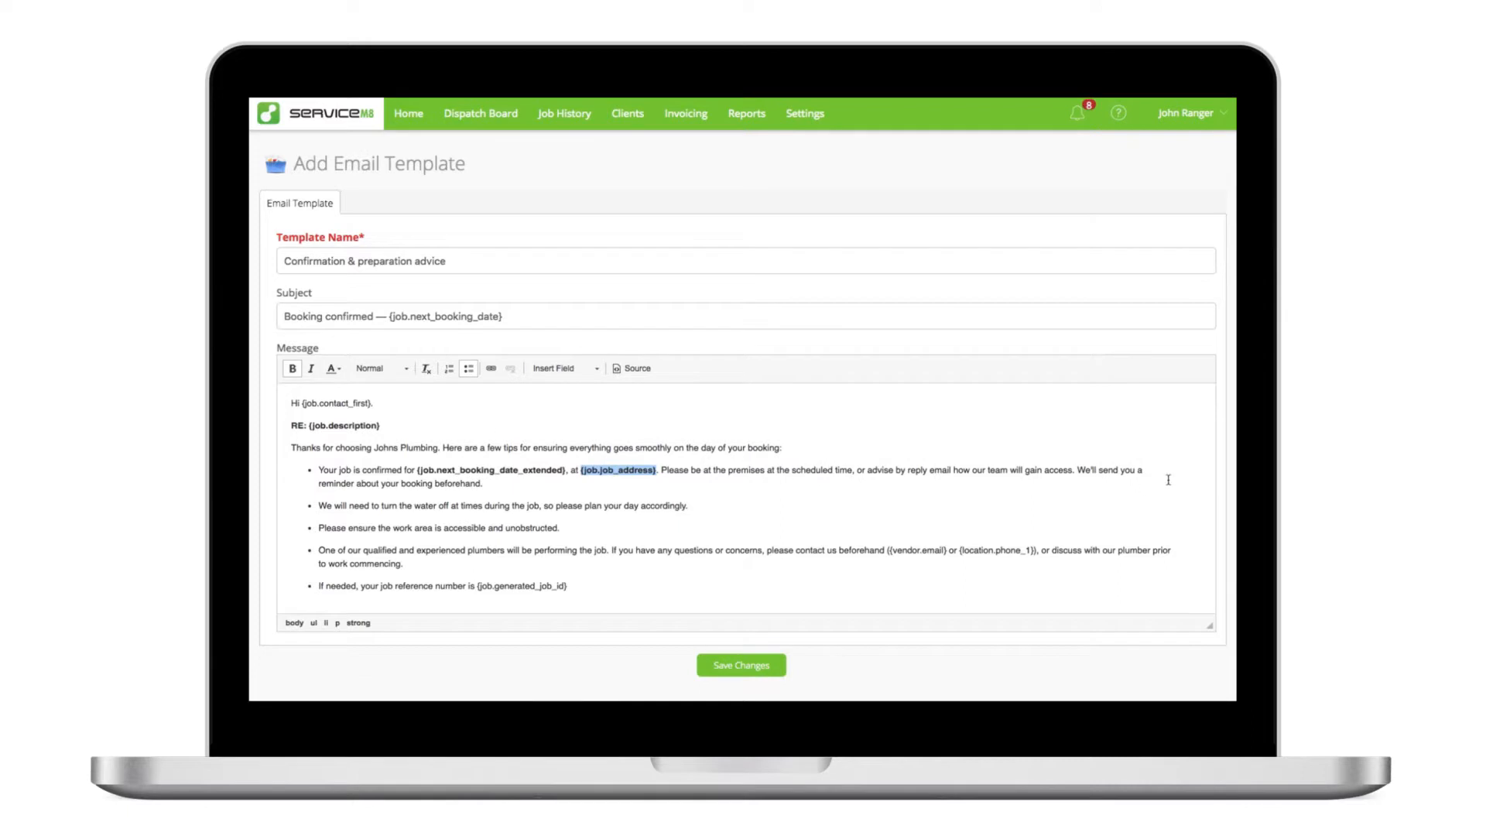
{"action": "left_click", "coordinate": [1143, 469]}
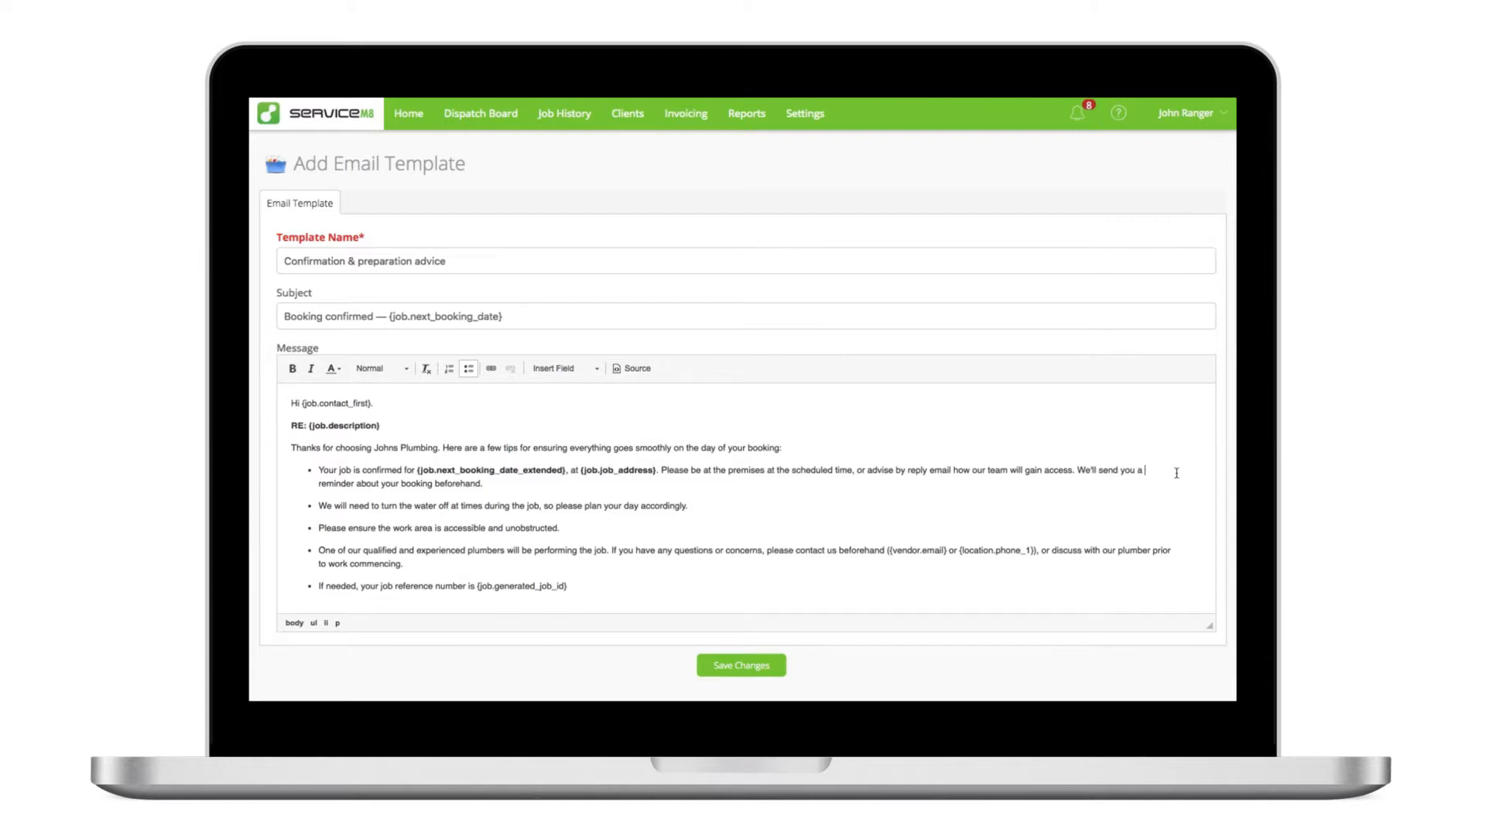
{"action": "left_click", "coordinate": [480, 113]}
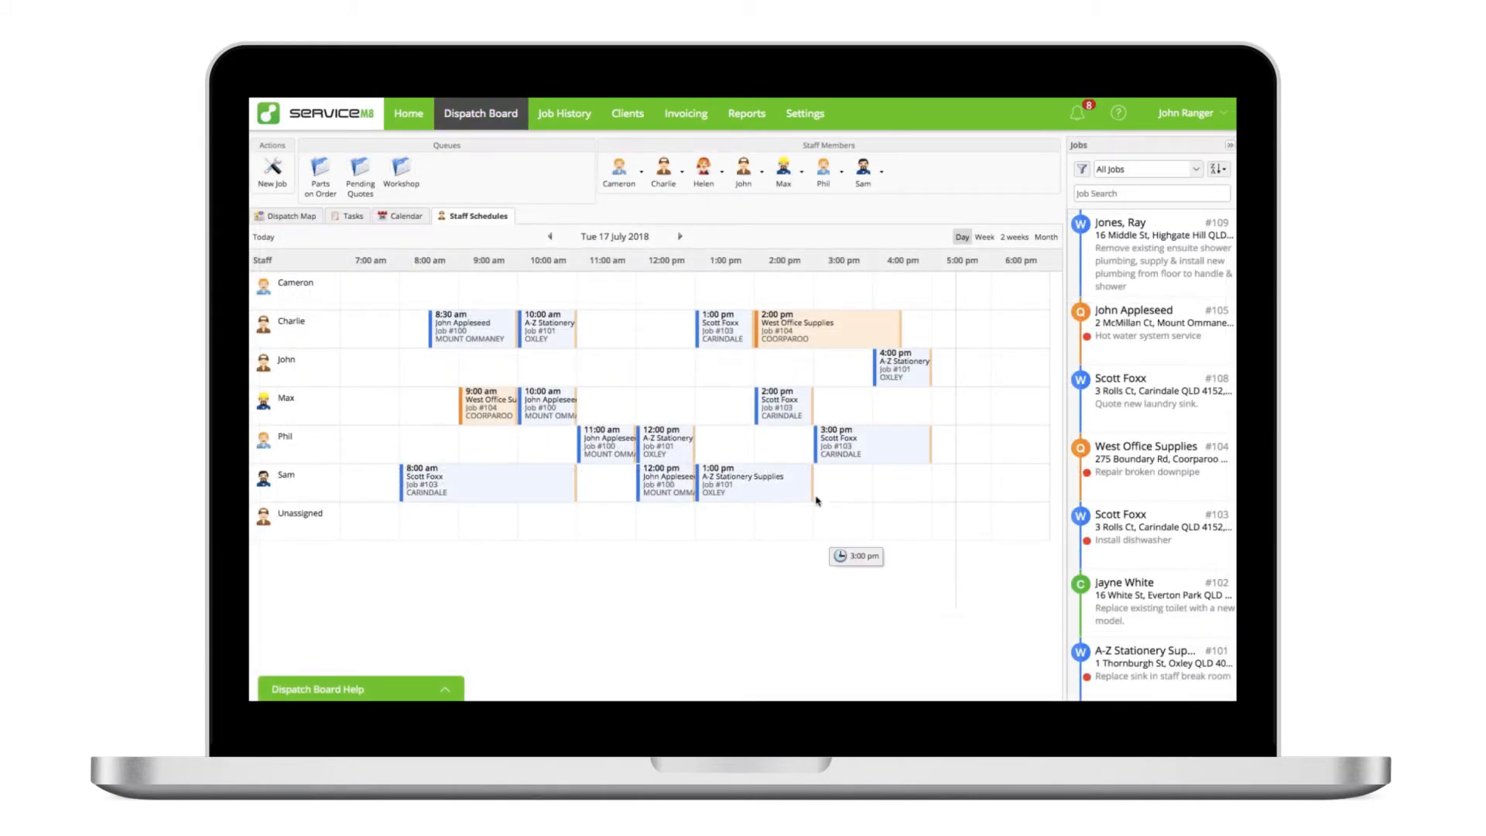
Step: Add and save a 'Call back request' SMS template using the Job Number merge field
{"action": "left_click", "coordinate": [805, 113]}
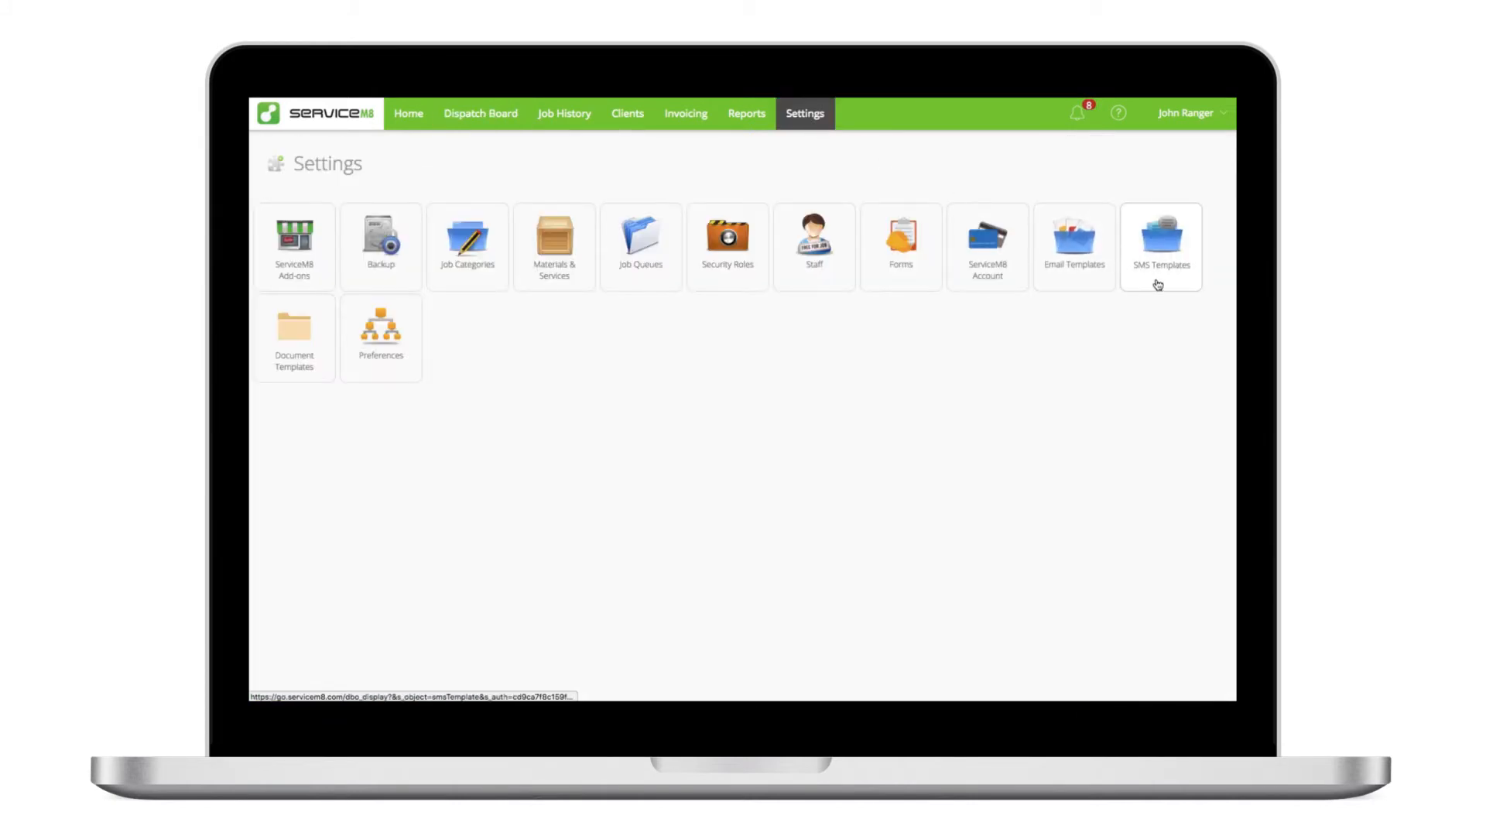
{"action": "left_click", "coordinate": [1160, 246]}
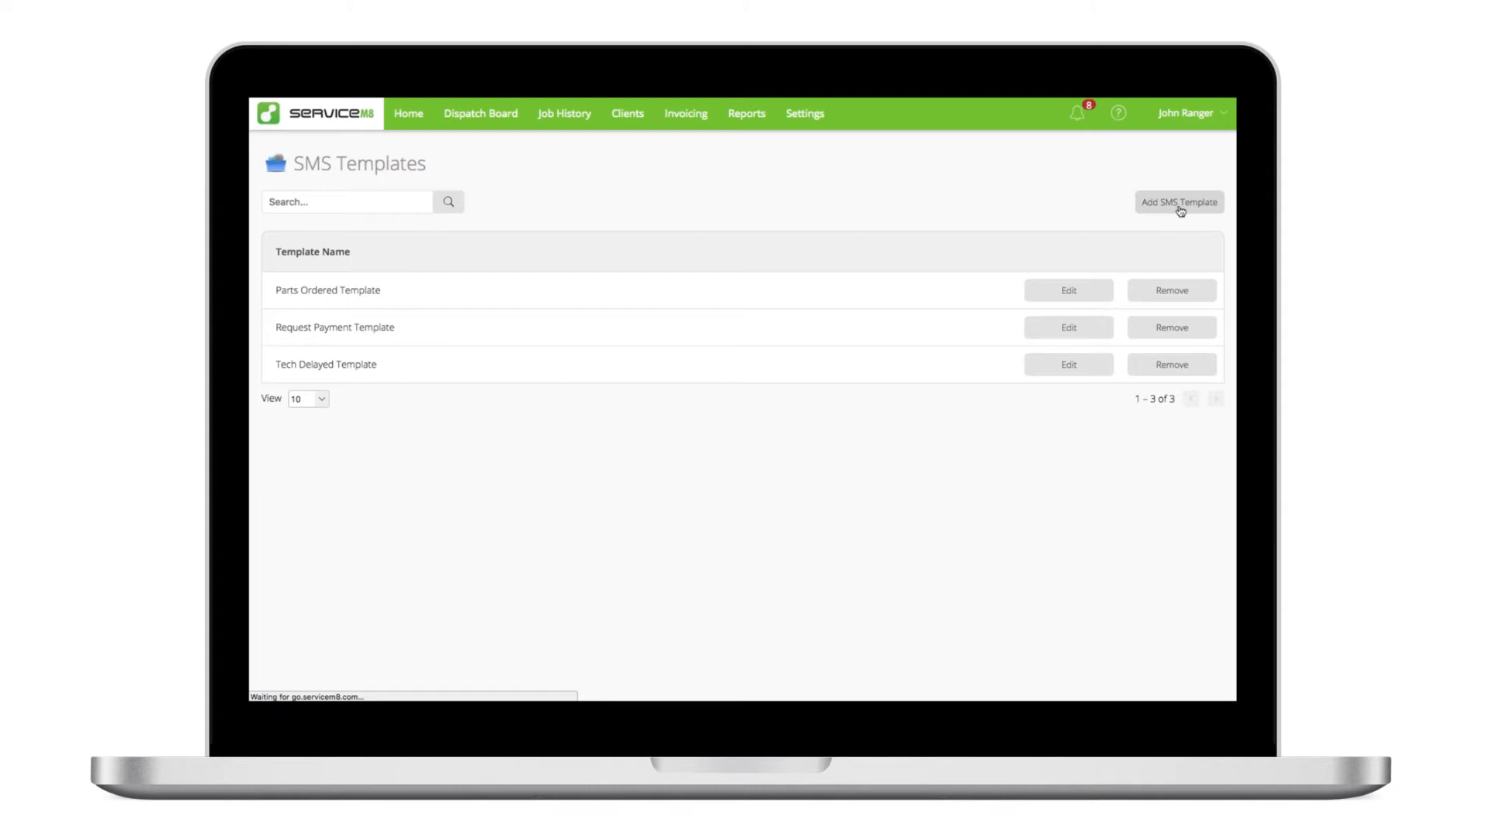
{"action": "left_click", "coordinate": [1177, 202]}
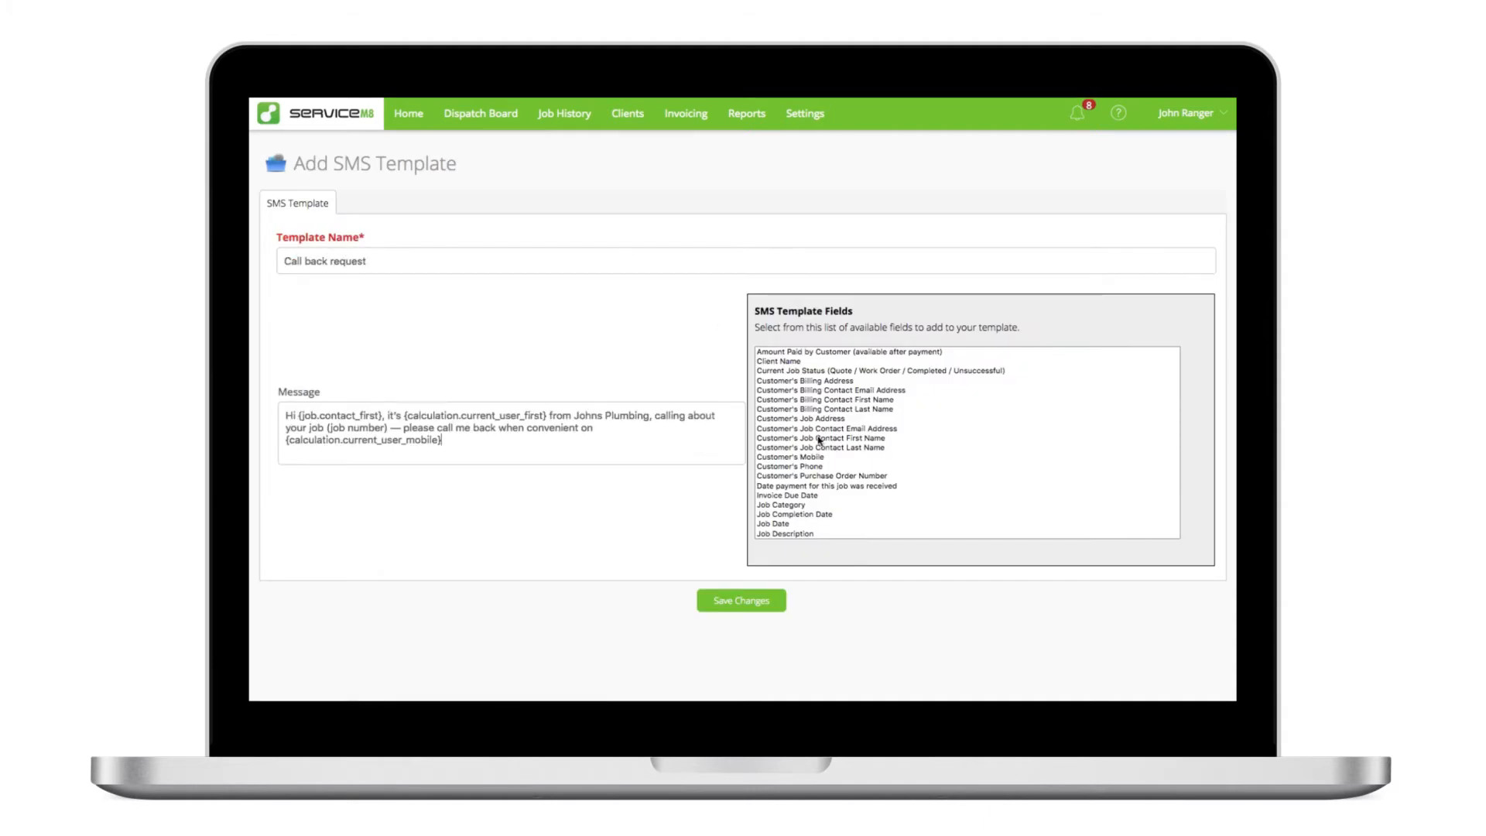
{"action": "left_click", "coordinate": [779, 511]}
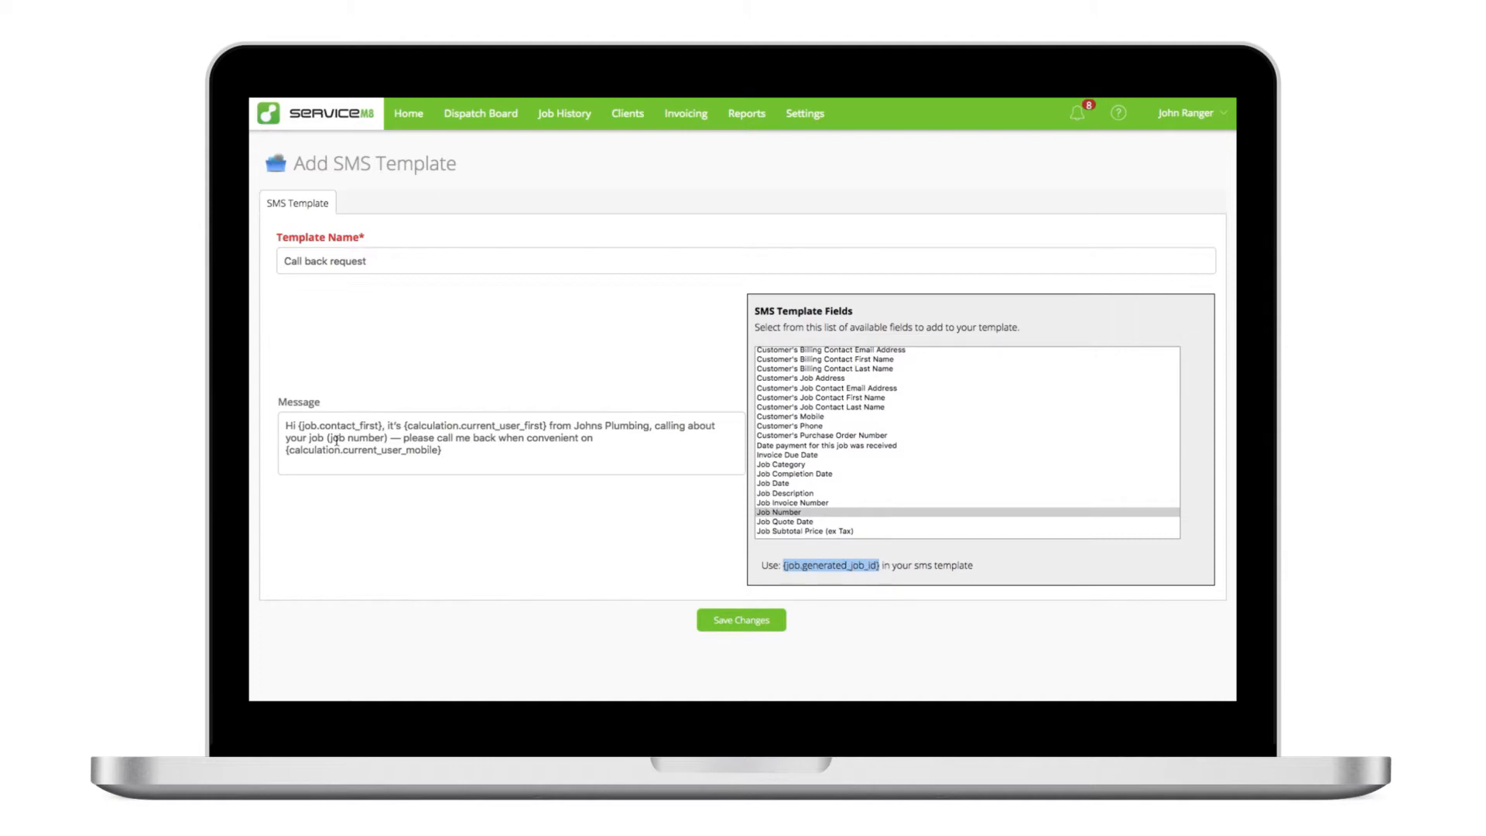
{"action": "left_click", "coordinate": [777, 512]}
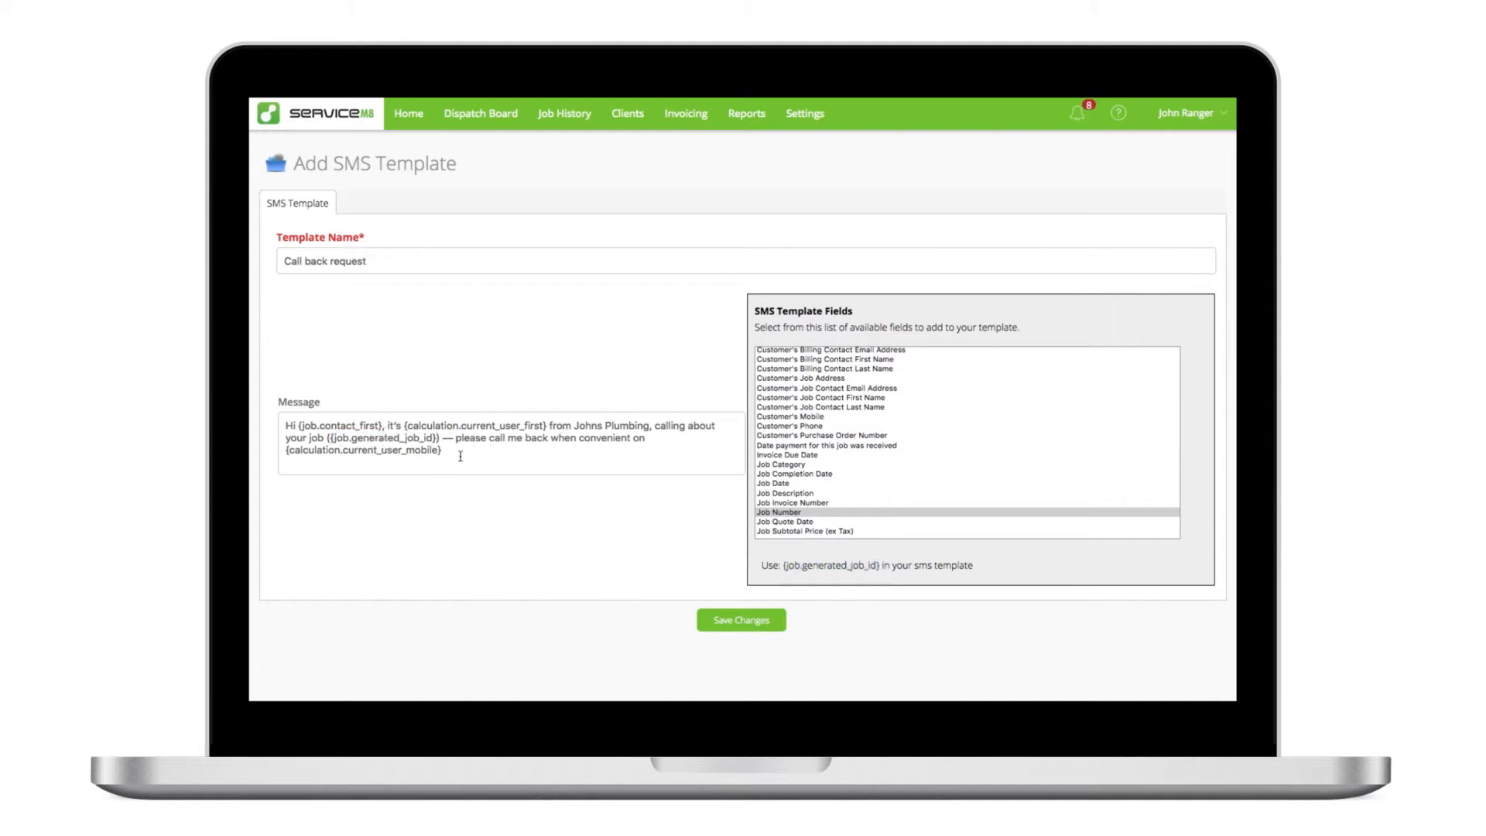
{"action": "left_click", "coordinate": [480, 113]}
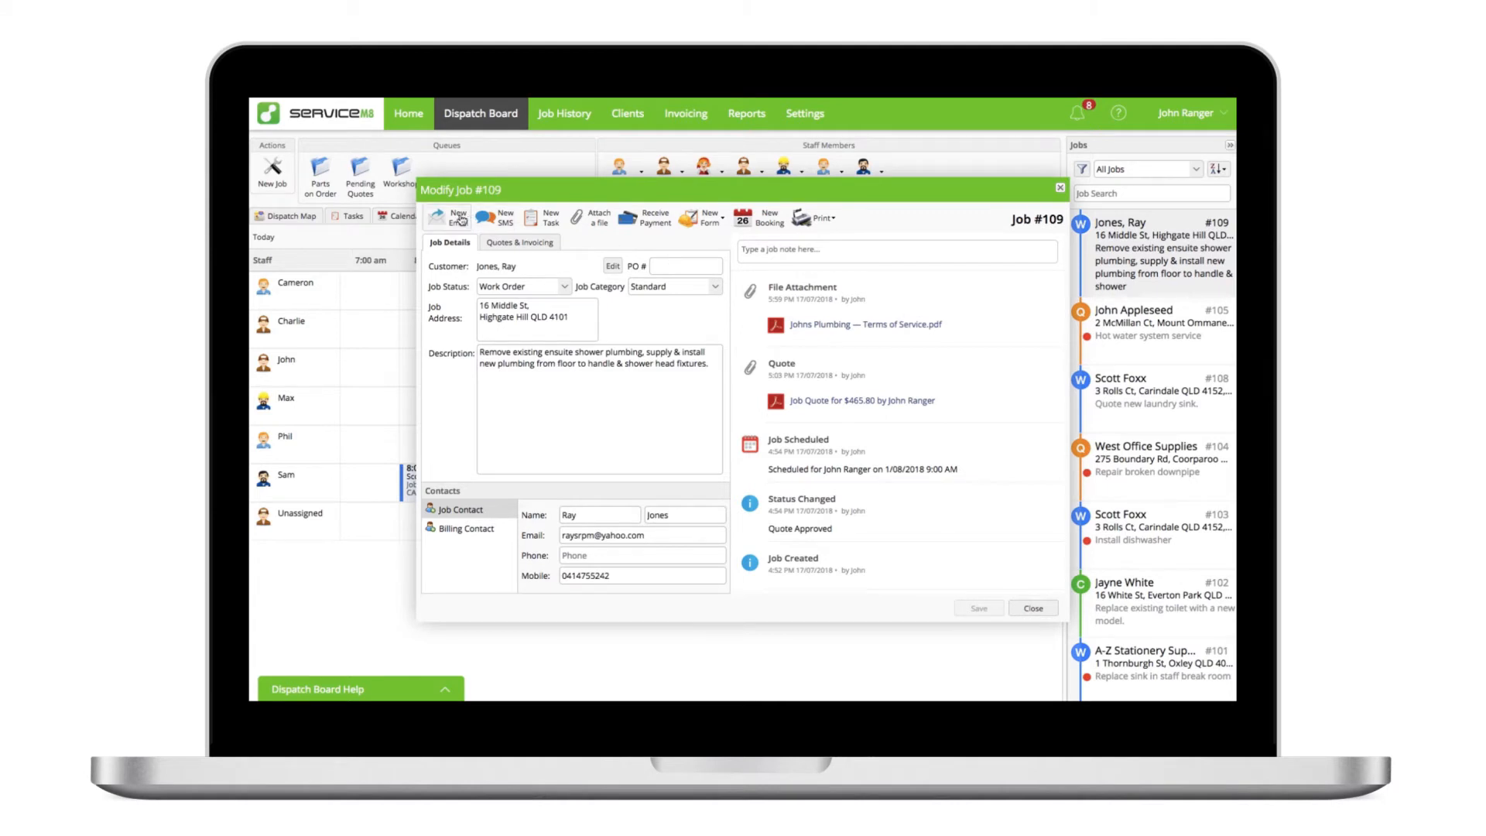
Step: Fill a new job #109 email from the 'Confirmation & preparation advice' template
{"action": "left_click", "coordinate": [456, 216]}
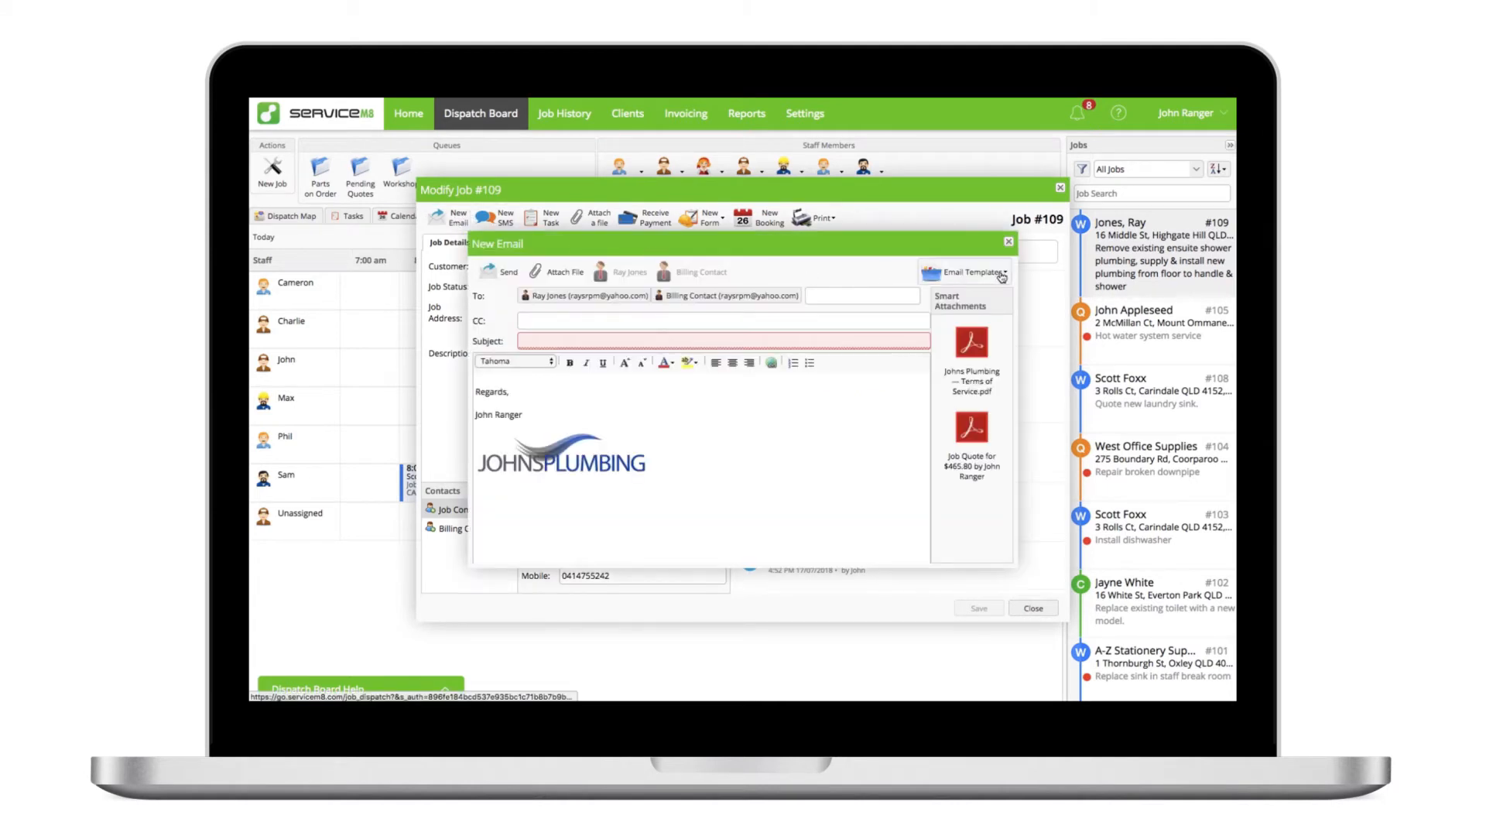
{"action": "left_click", "coordinate": [963, 272]}
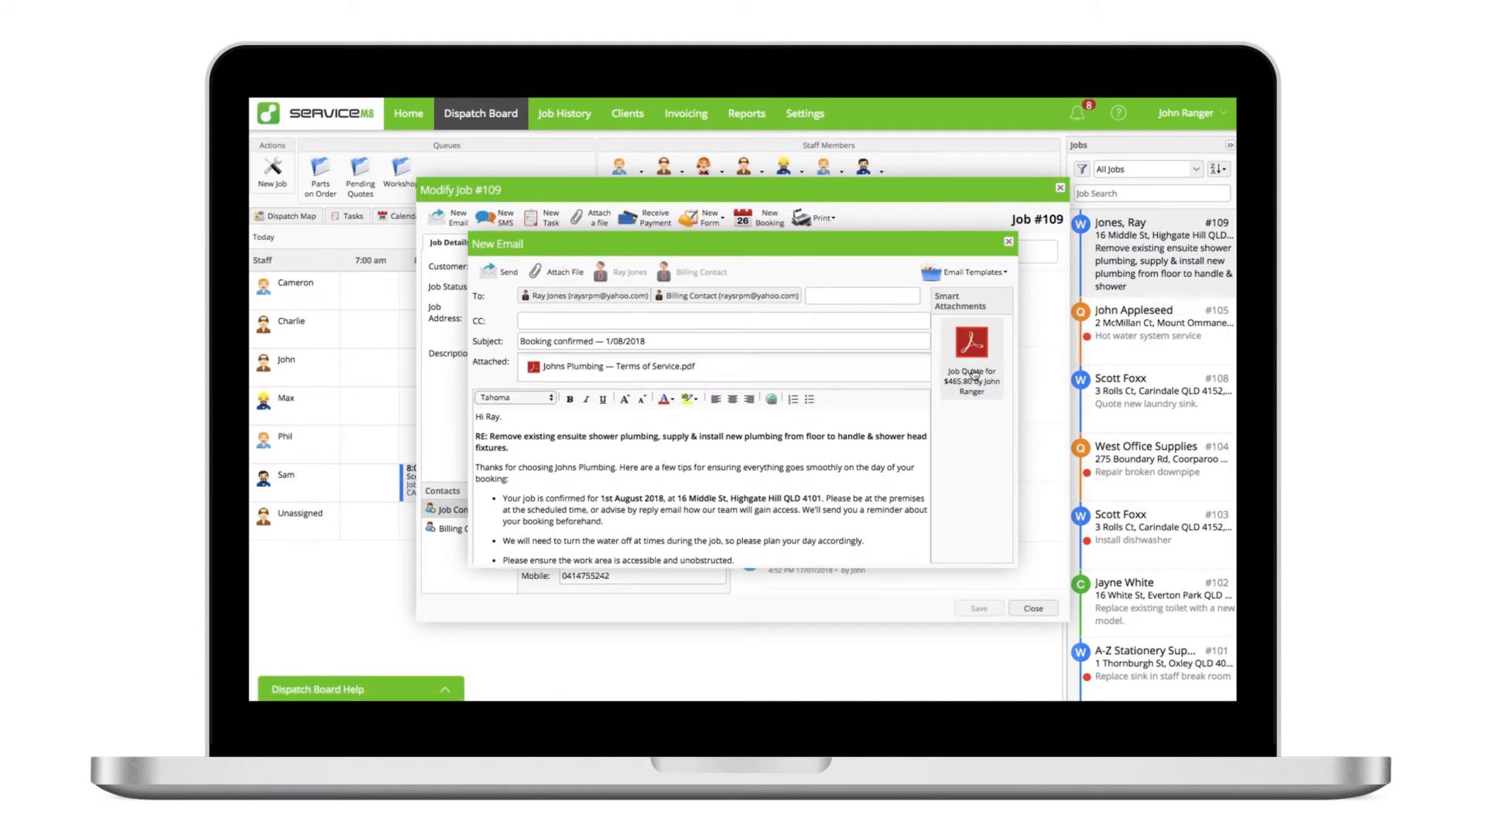
{"action": "left_click", "coordinate": [499, 274]}
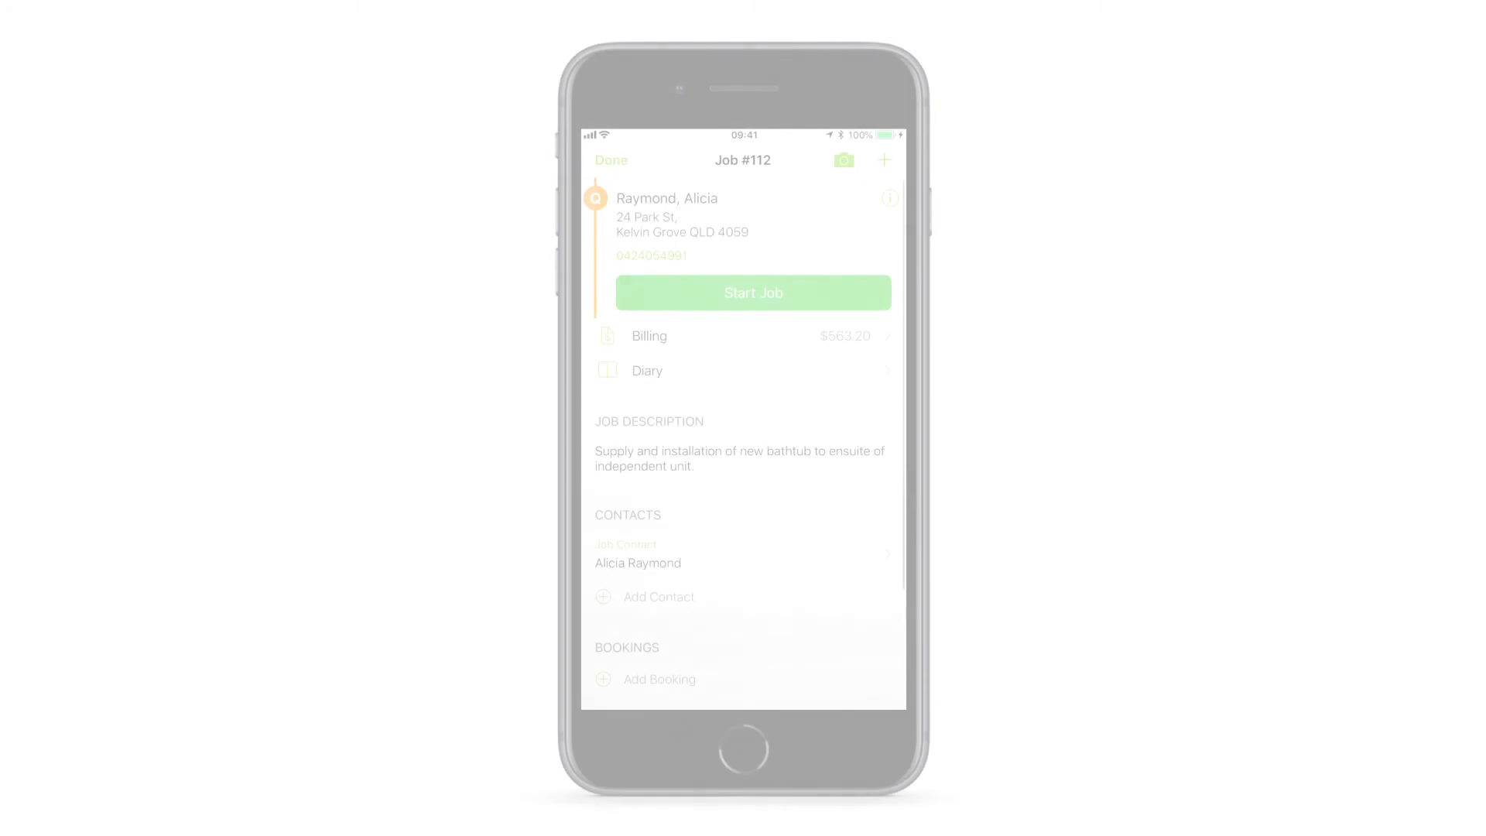
{"action": "left_click", "coordinate": [883, 159]}
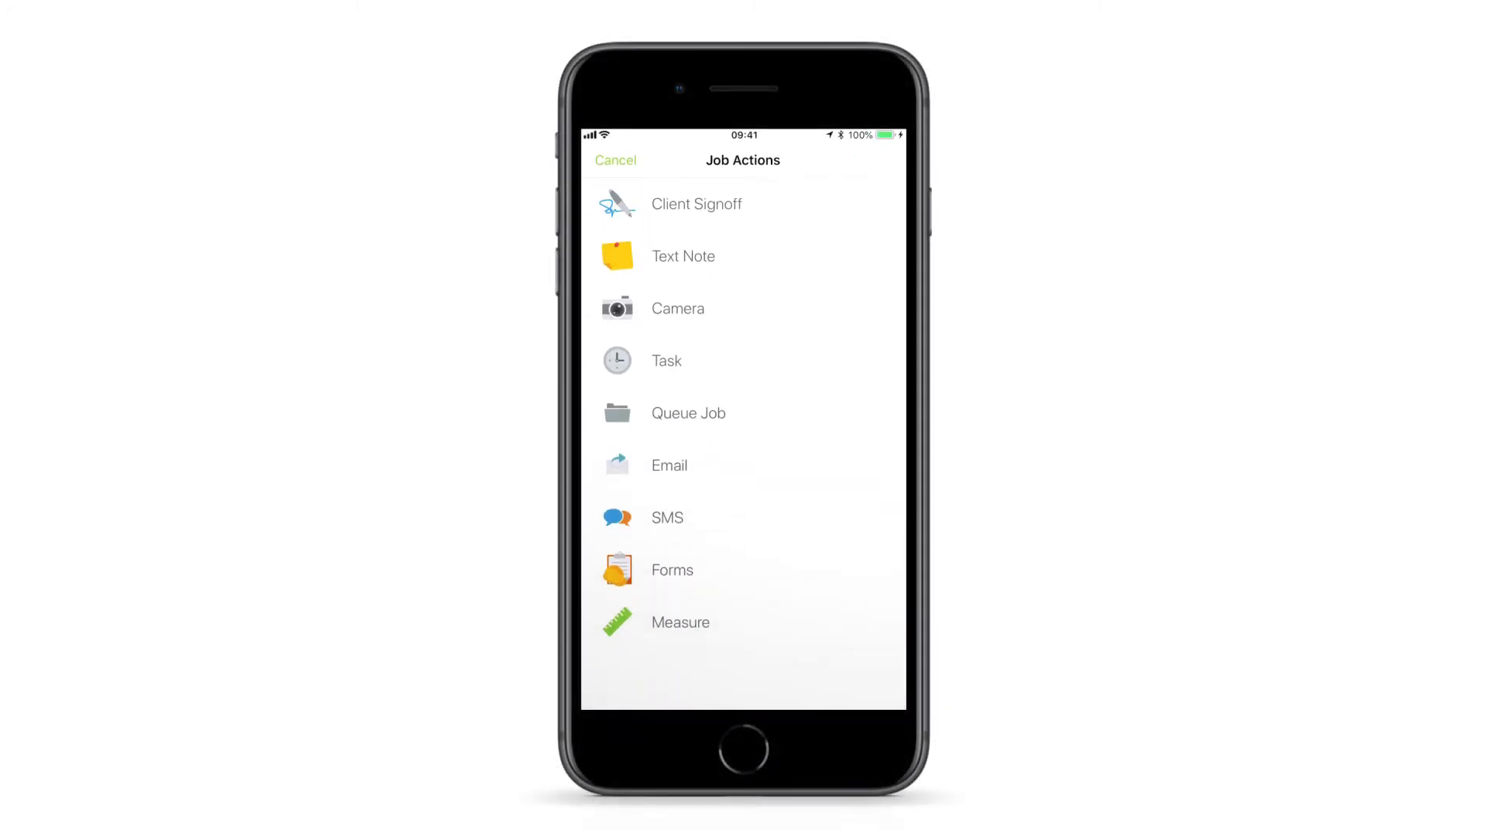
{"action": "left_click", "coordinate": [743, 516]}
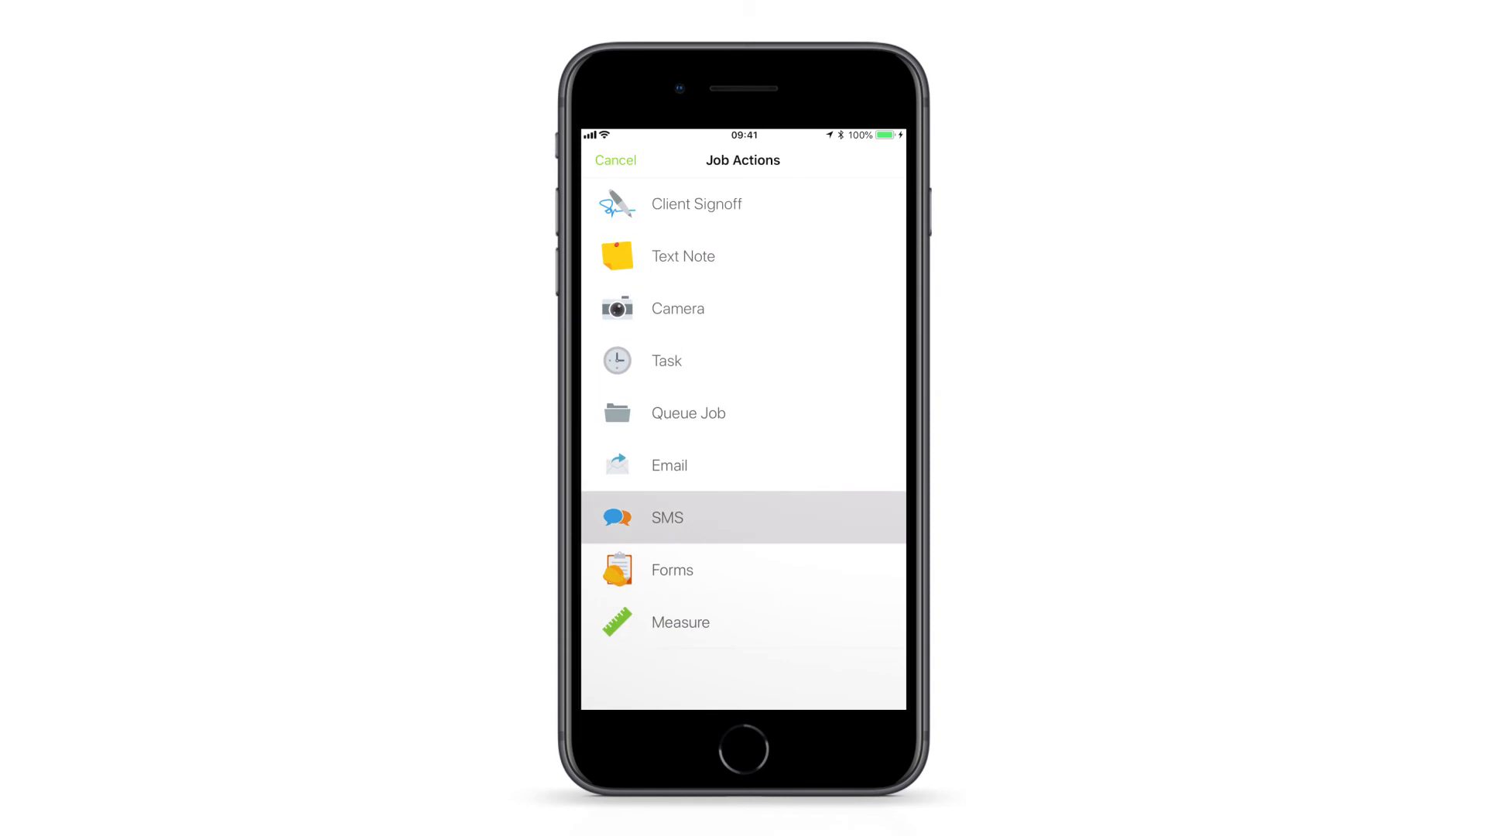
{"action": "left_click", "coordinate": [666, 517]}
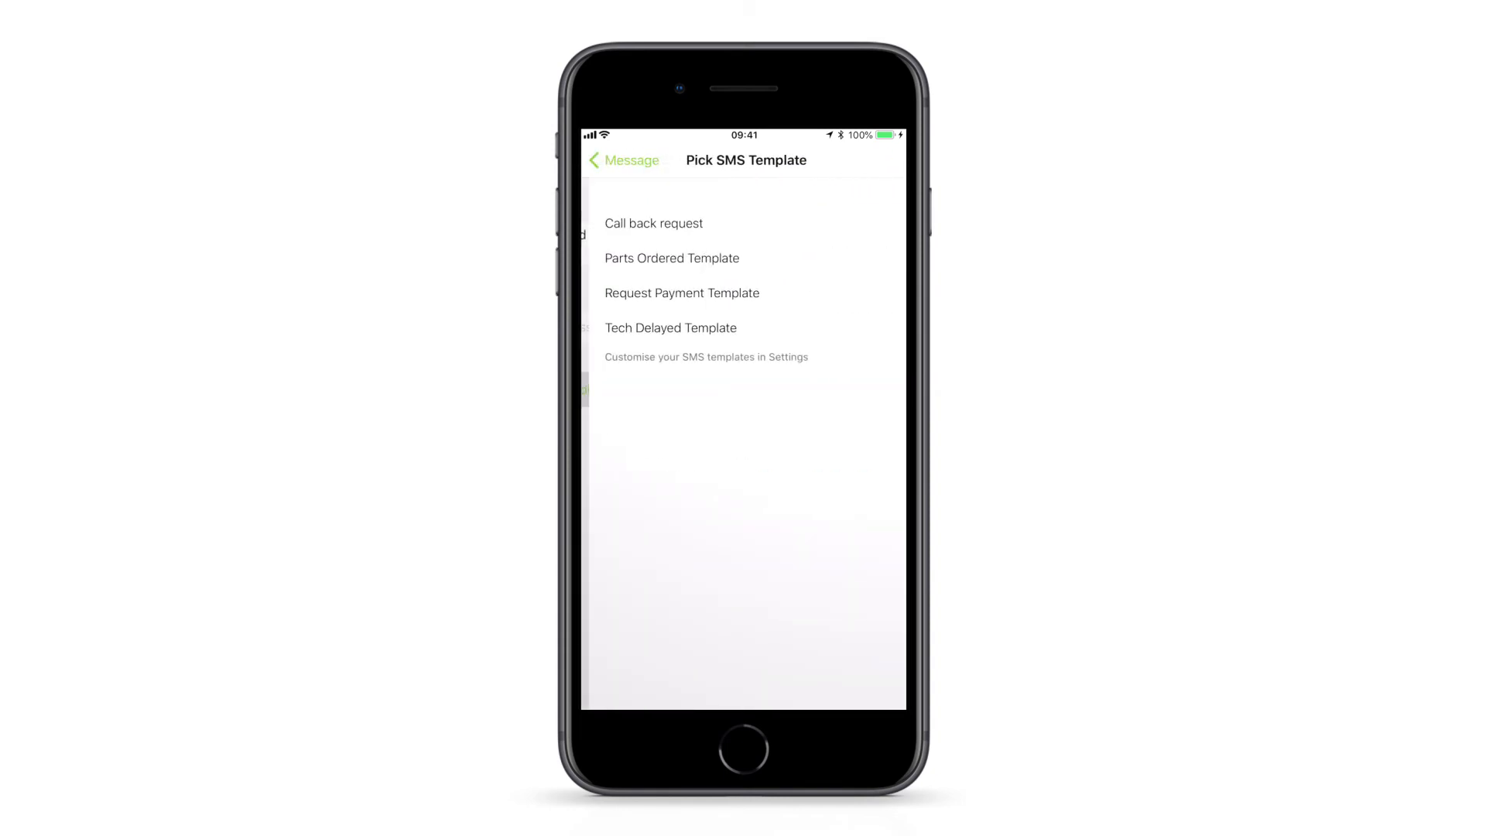
{"action": "left_click", "coordinate": [653, 223]}
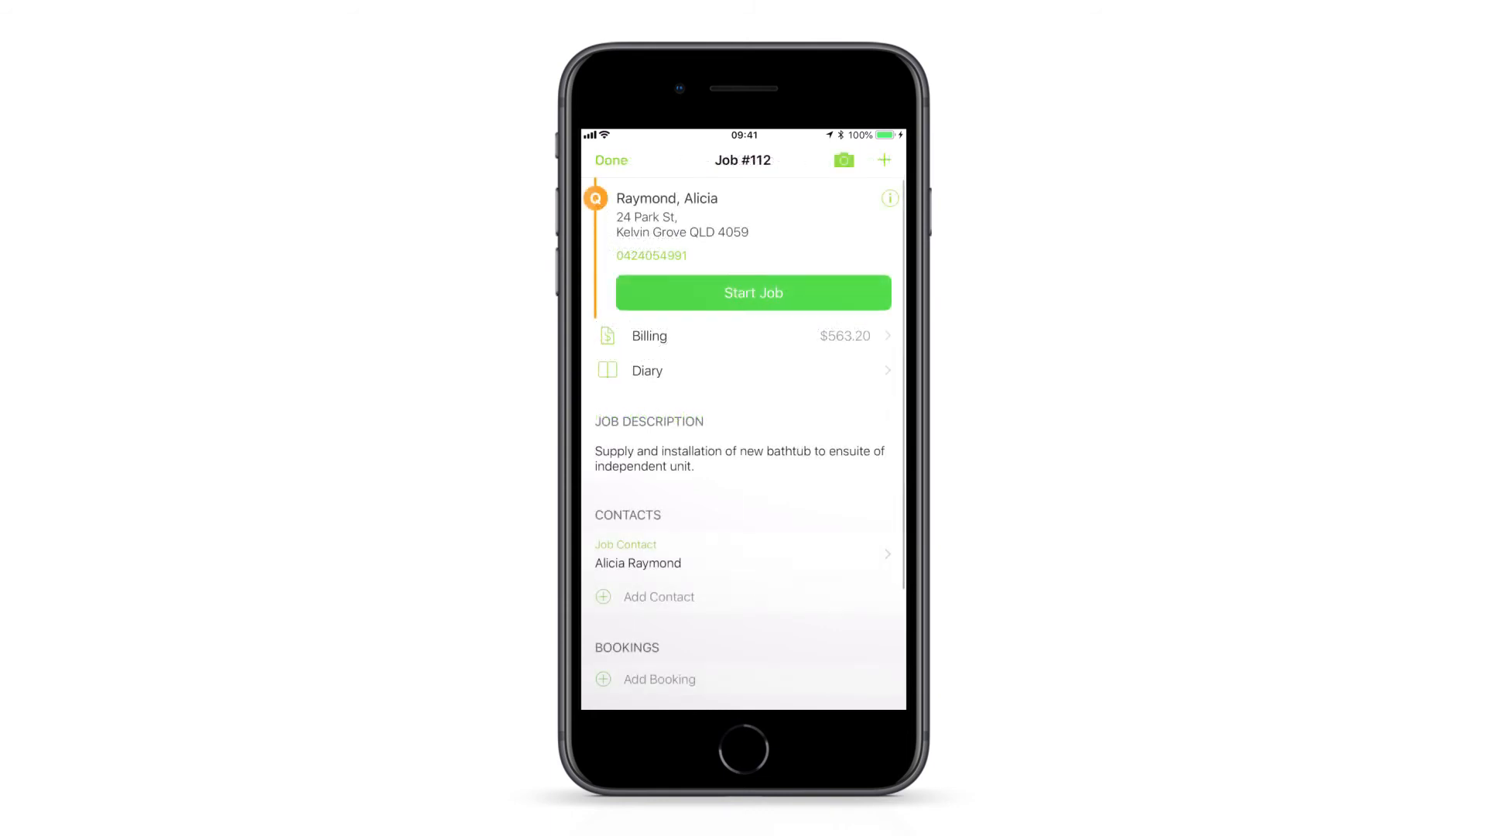
{"action": "left_click", "coordinate": [646, 370]}
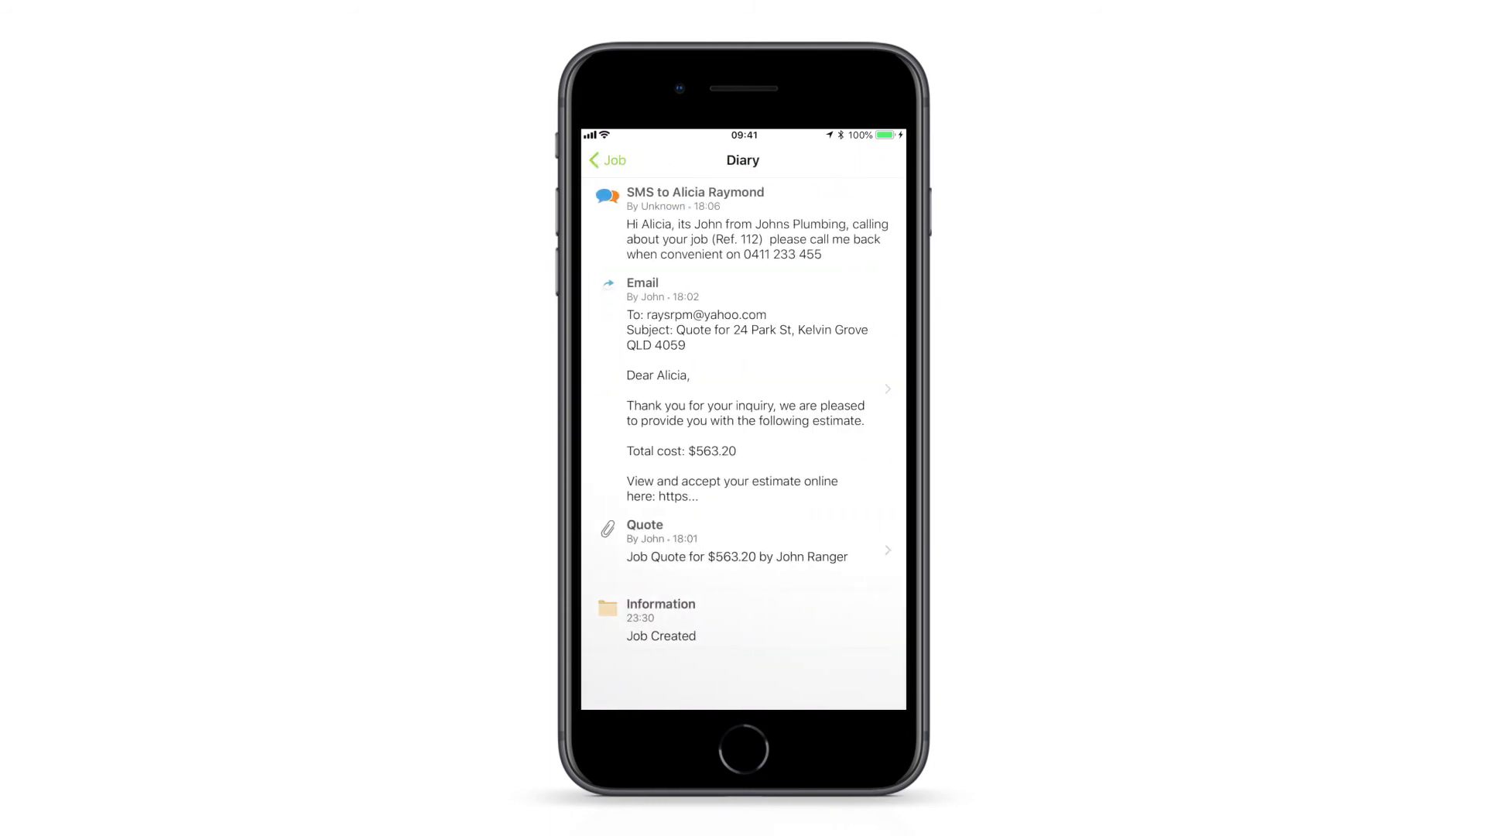